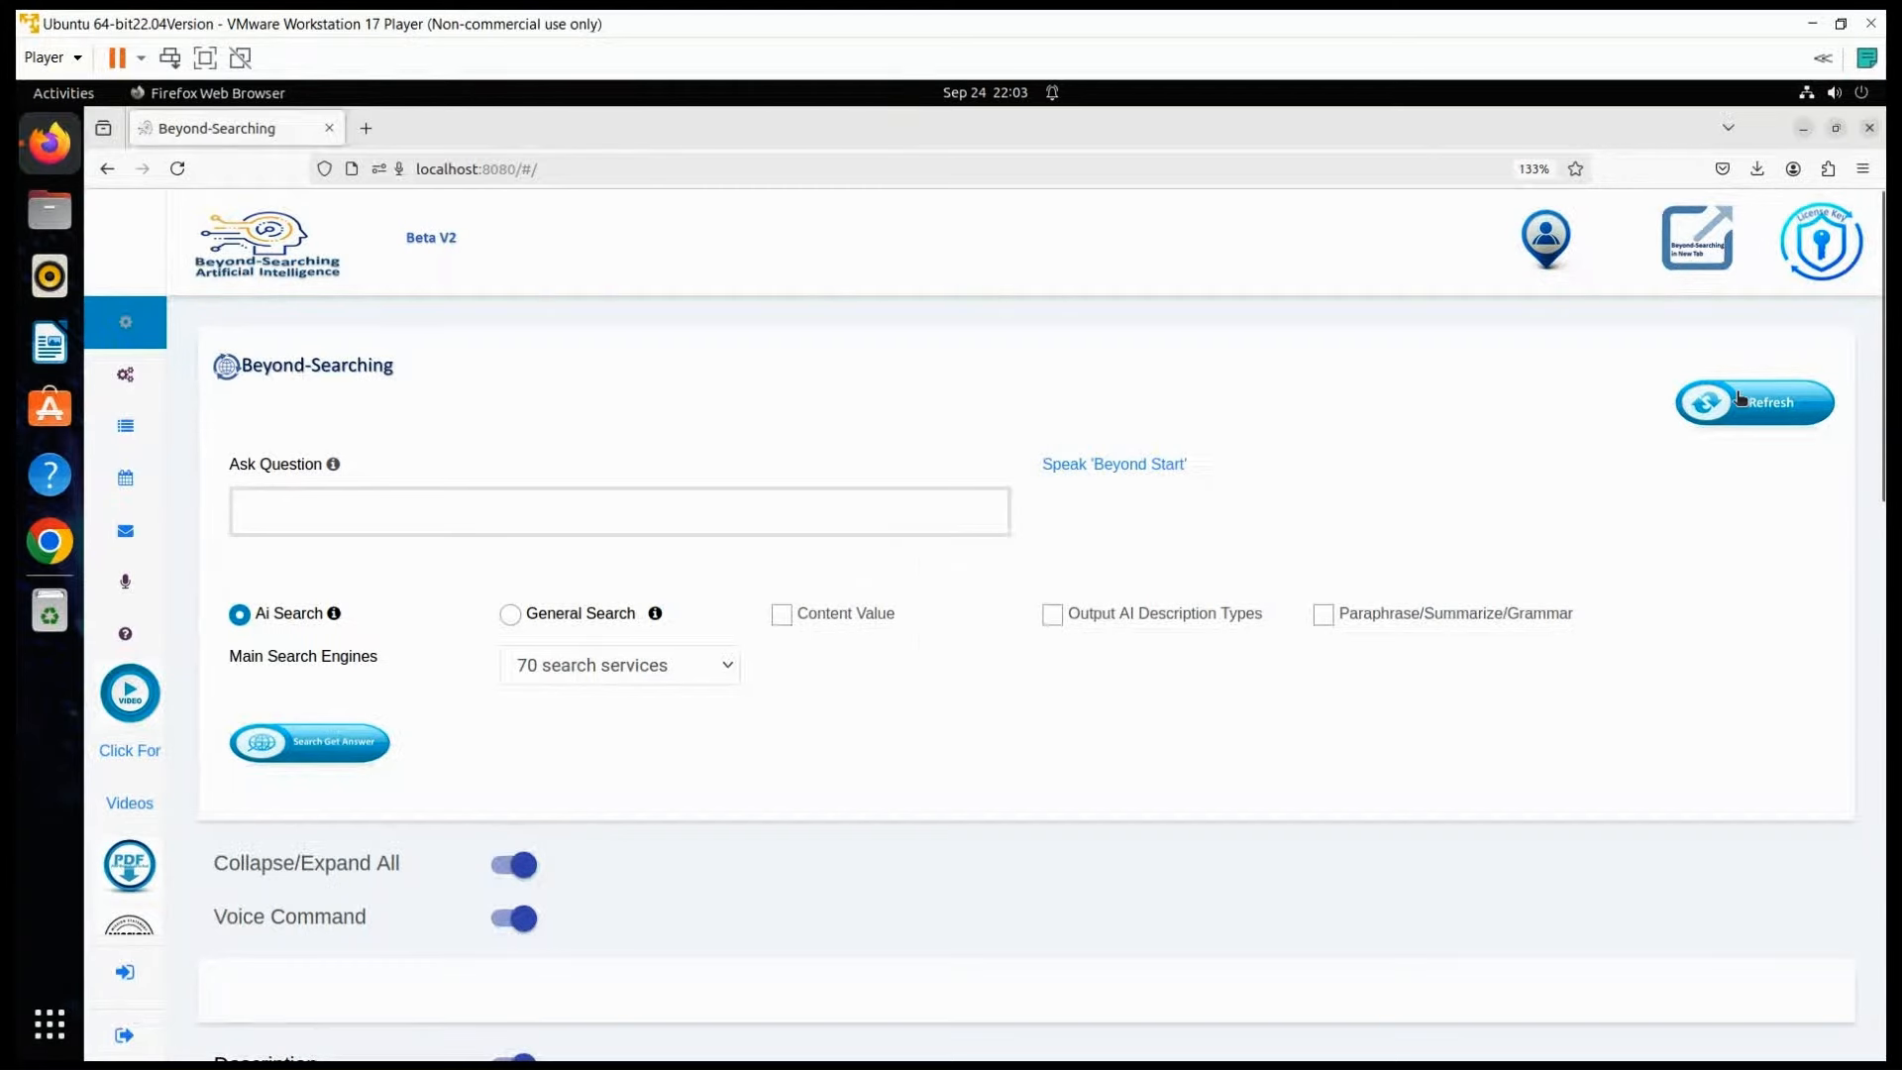
# Step: Open the Report dialog with the weight-loss question for a 65-year-old, 178-lb man
pyautogui.click(1323, 614)
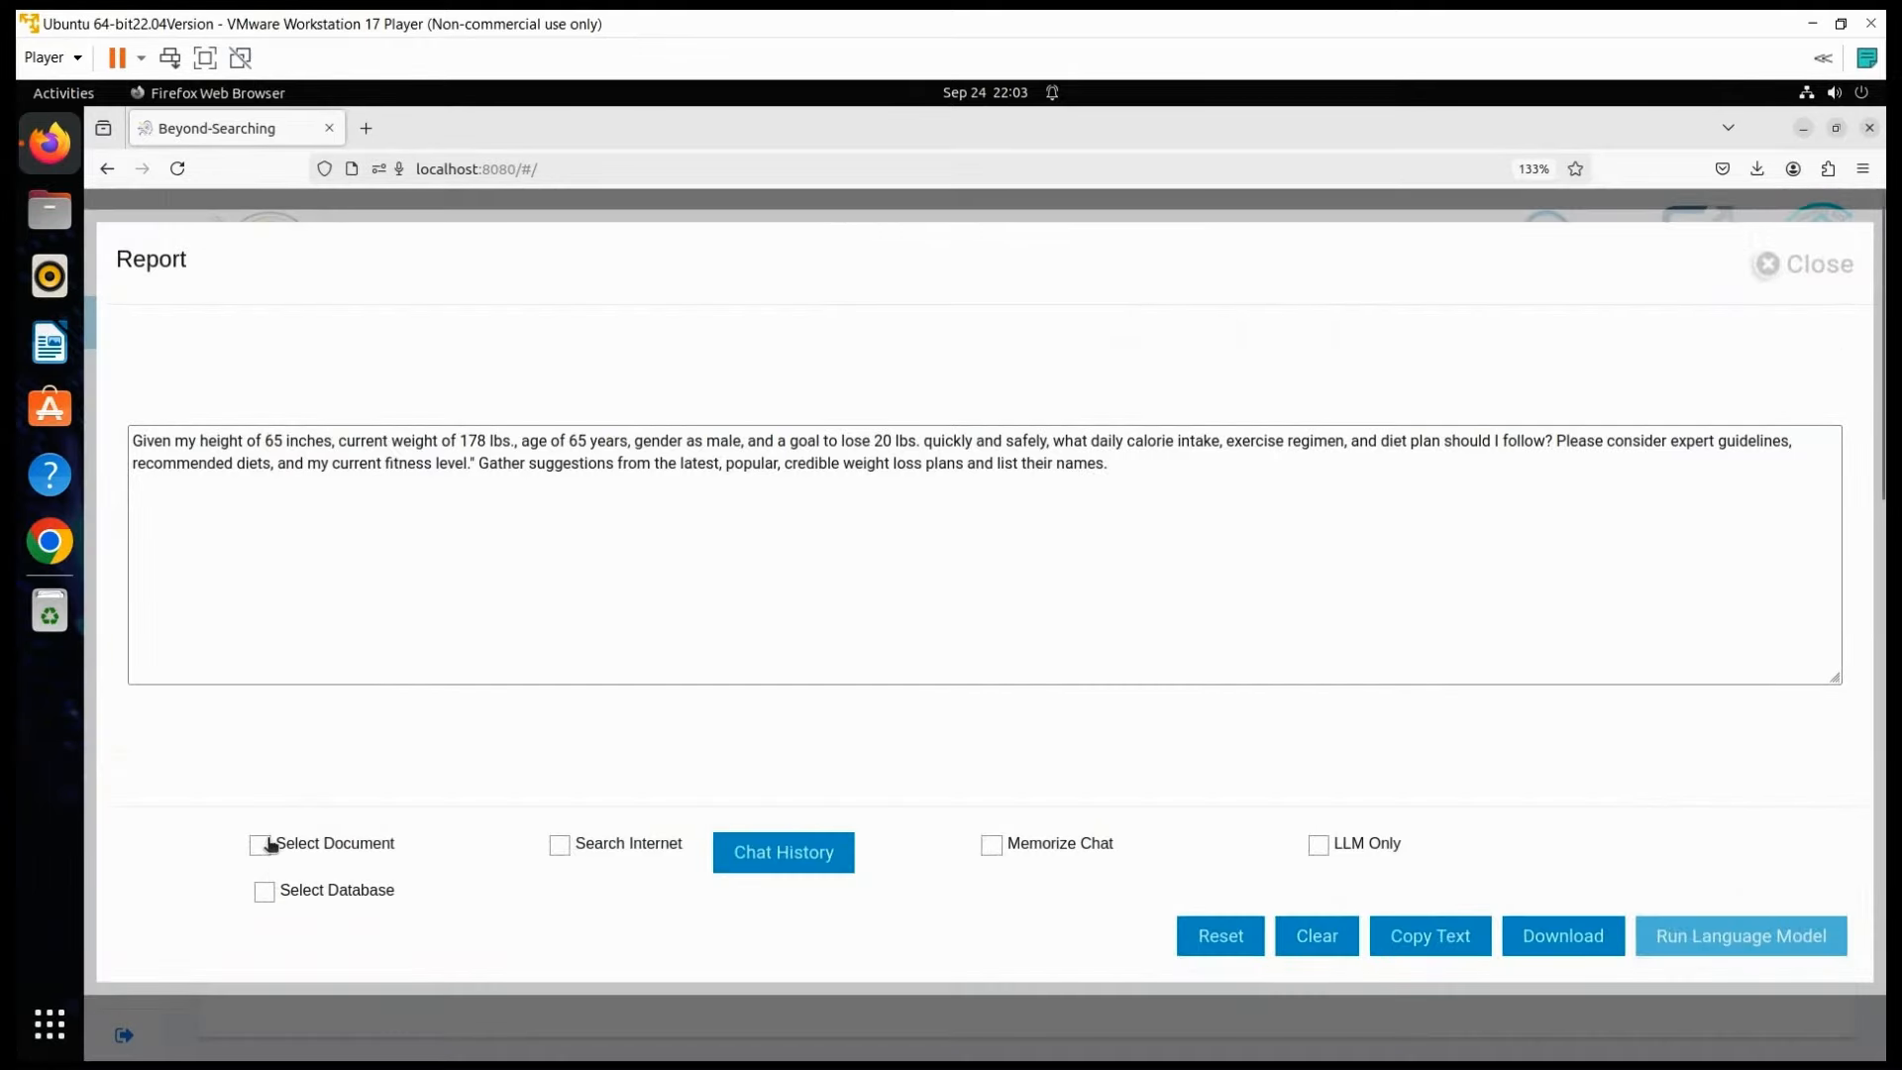
# Step: Enable document mode and upload the three CSV files from the weightloss folder
pyautogui.click(258, 843)
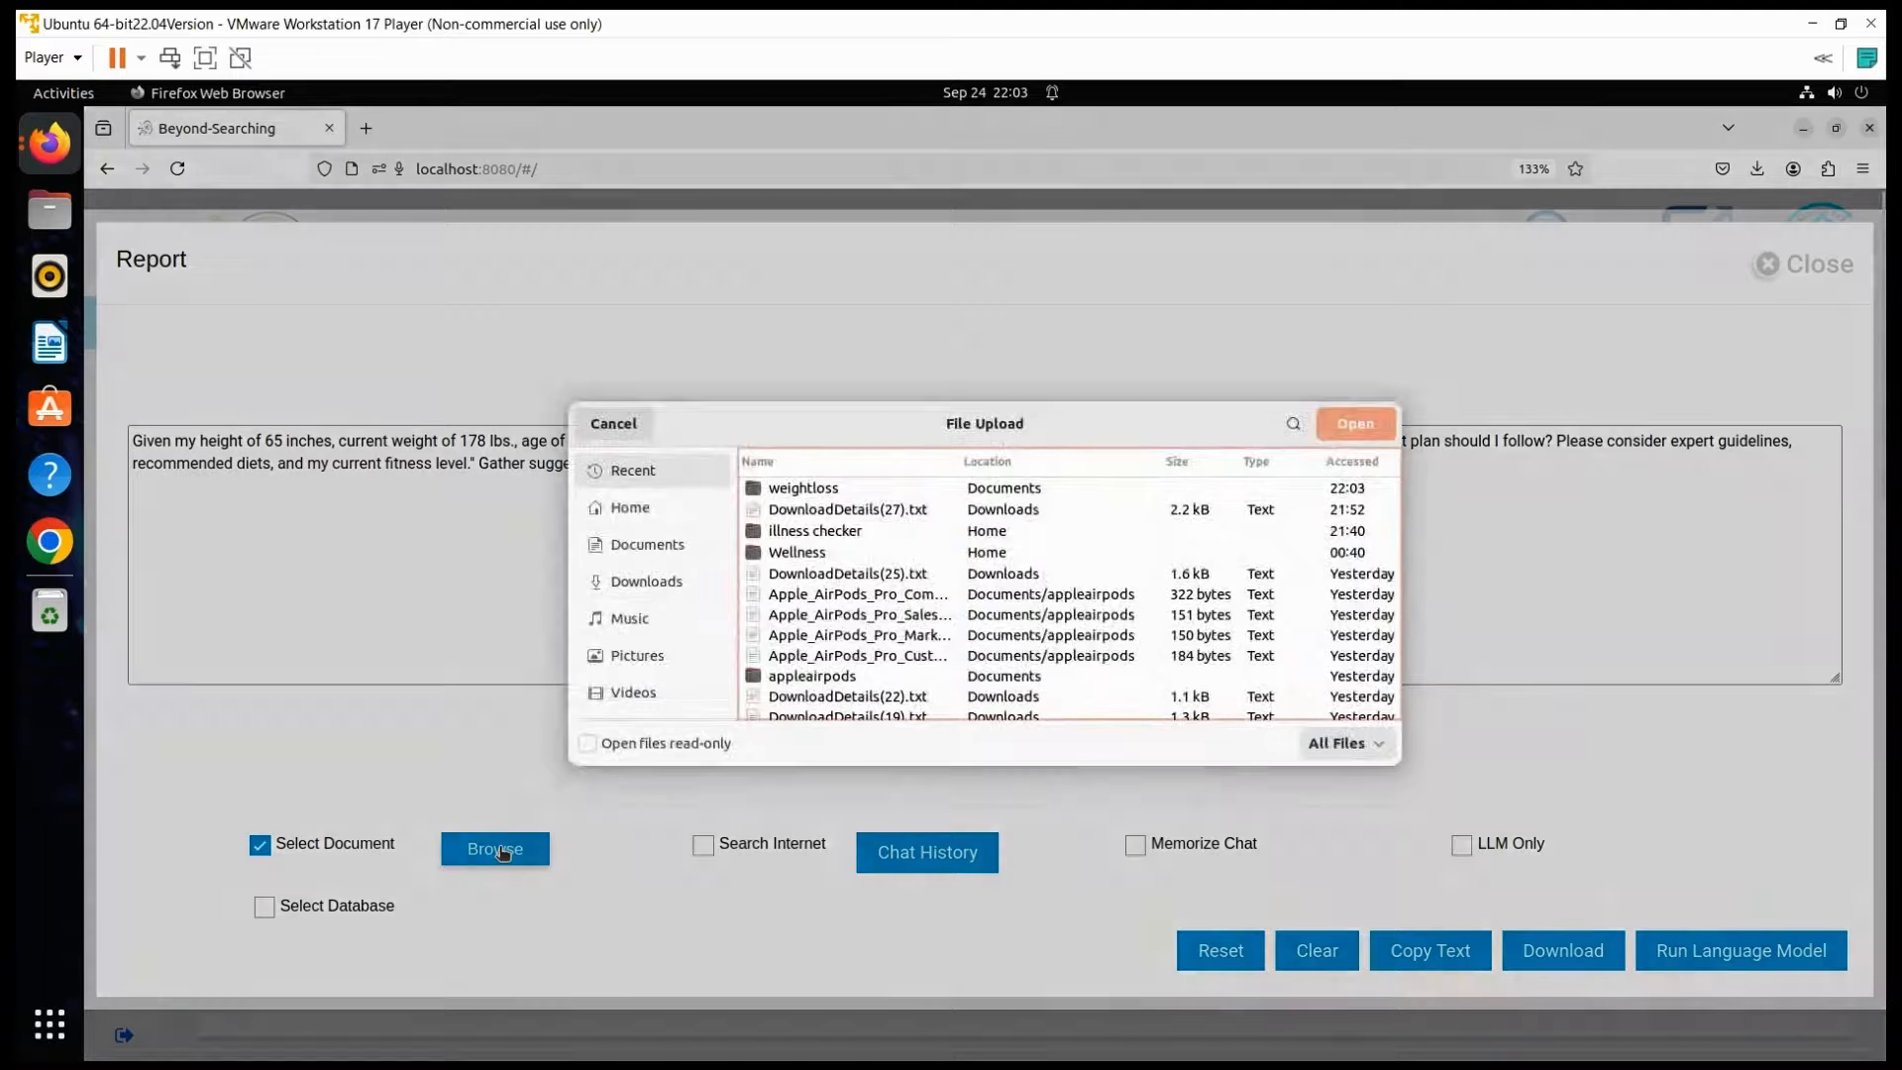
pyautogui.doubleClick(802, 486)
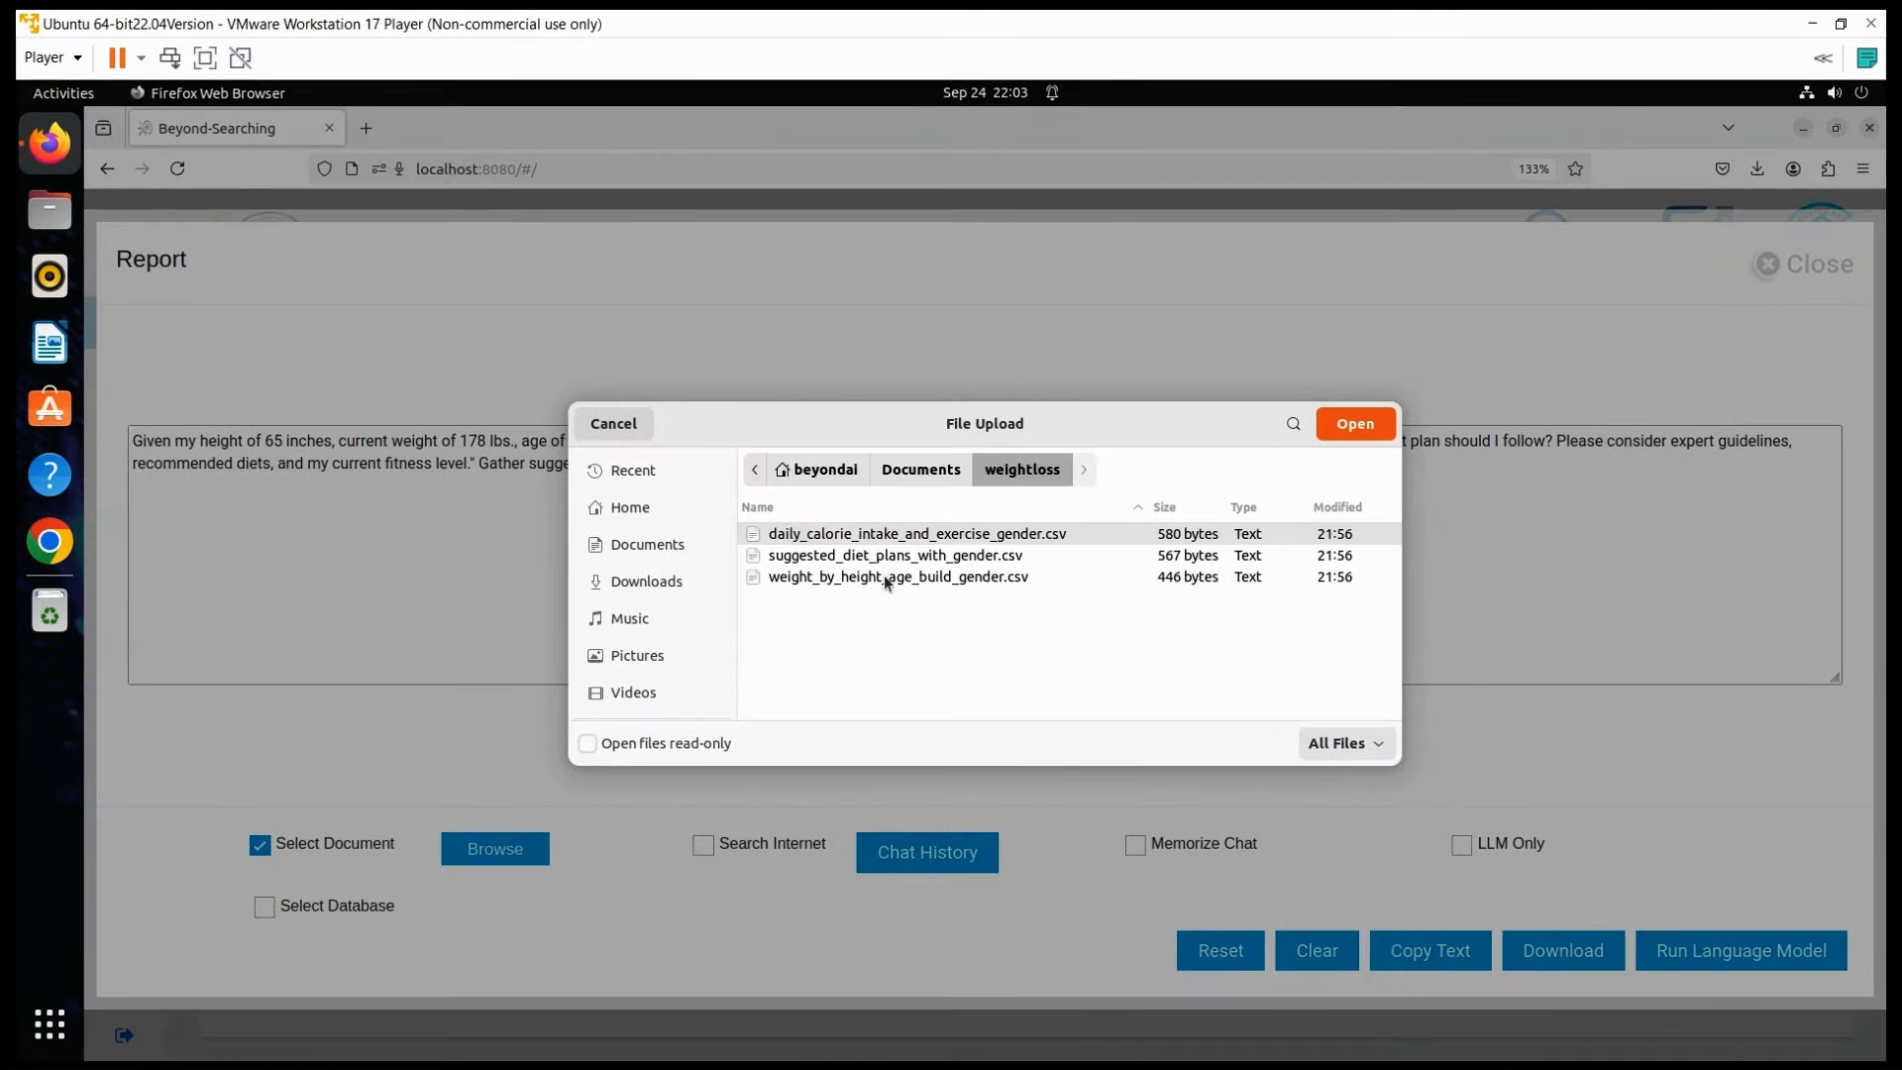
pyautogui.click(894, 555)
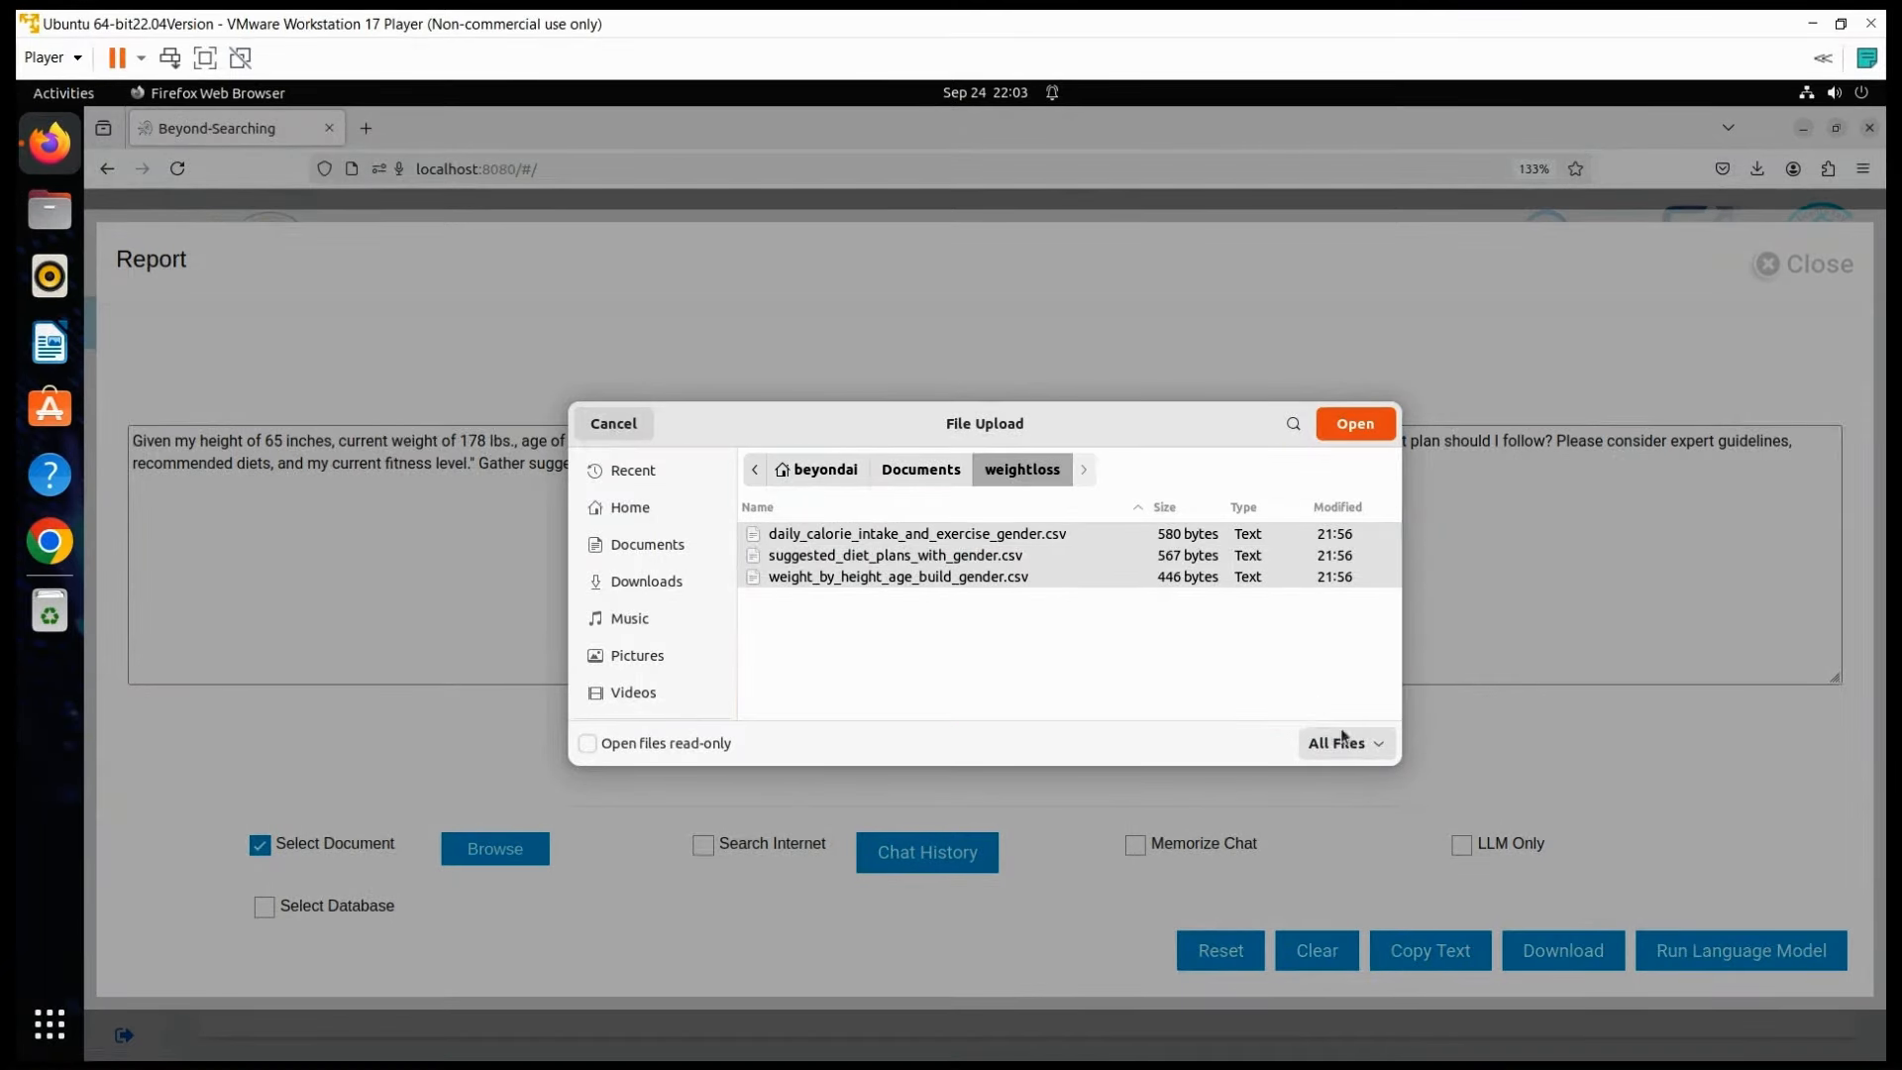
pyautogui.click(1353, 423)
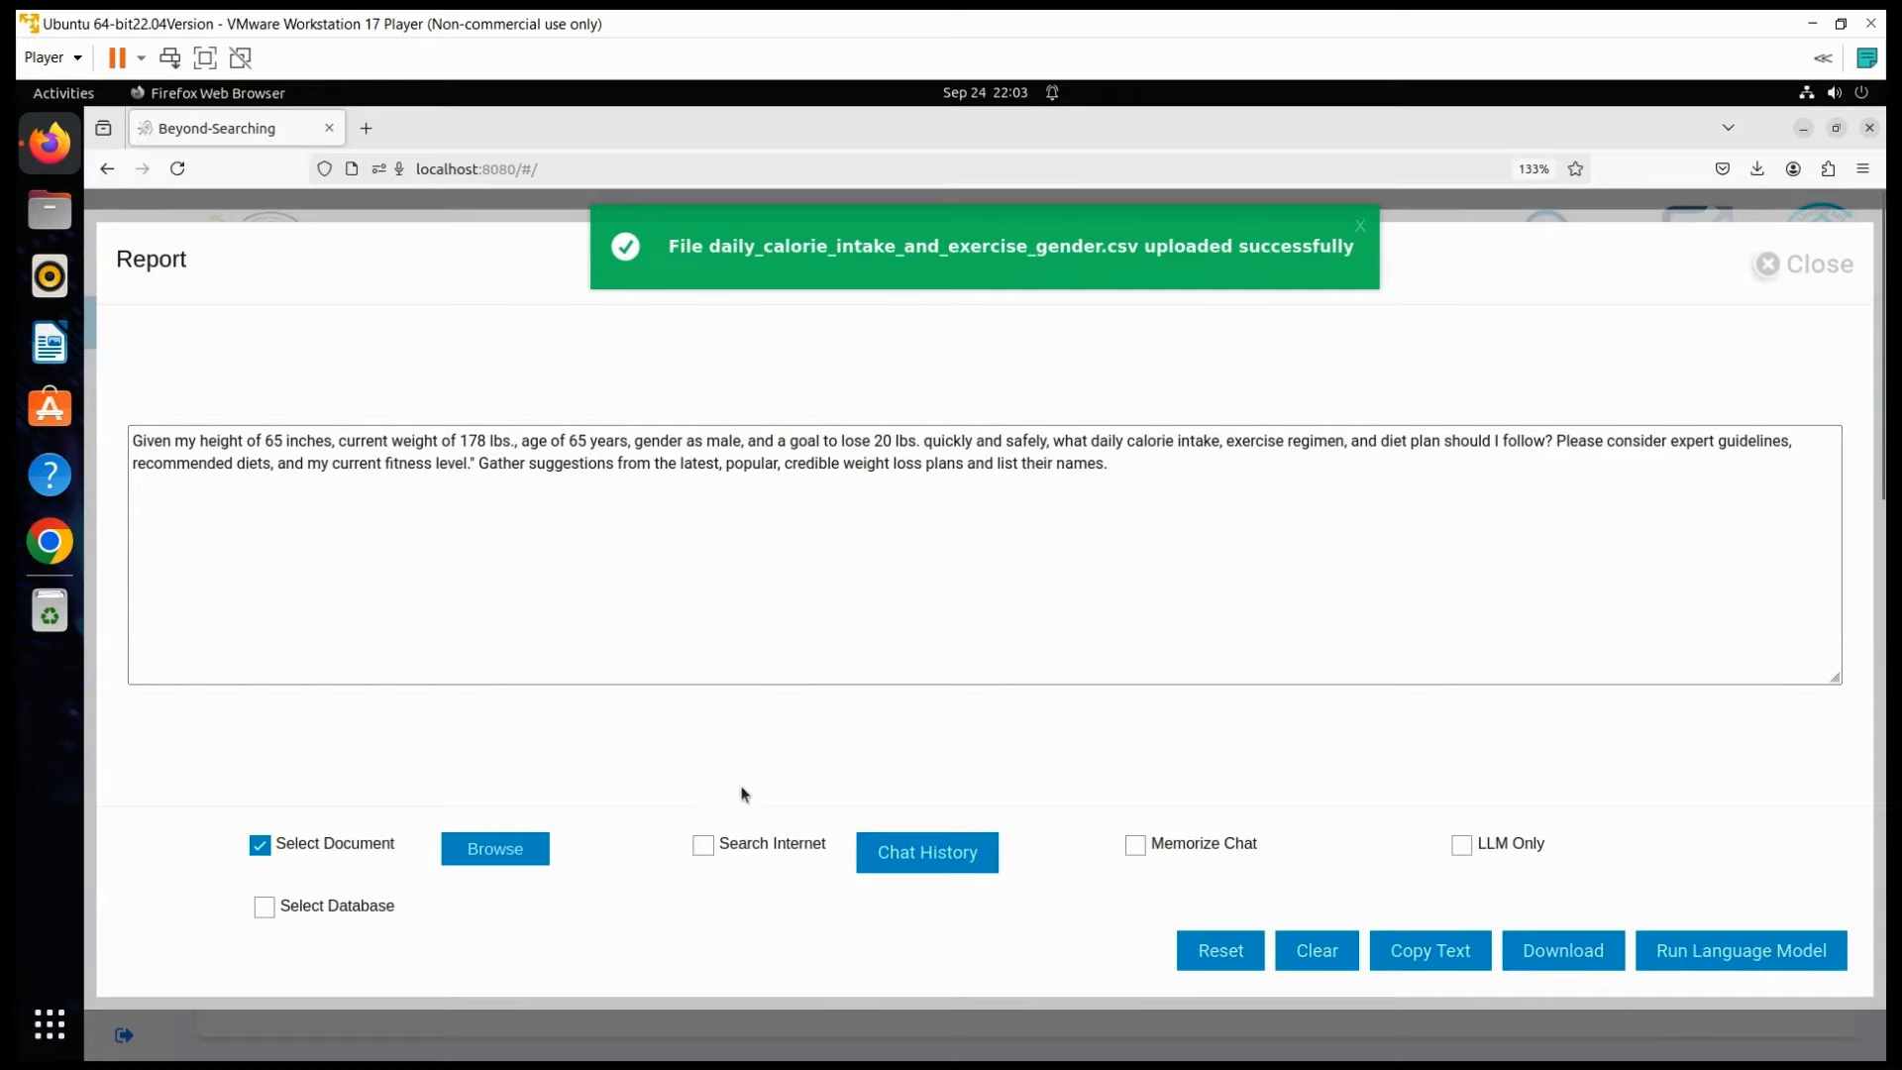
# Step: Enable internet search with 70 search services and run the language model
pyautogui.click(704, 843)
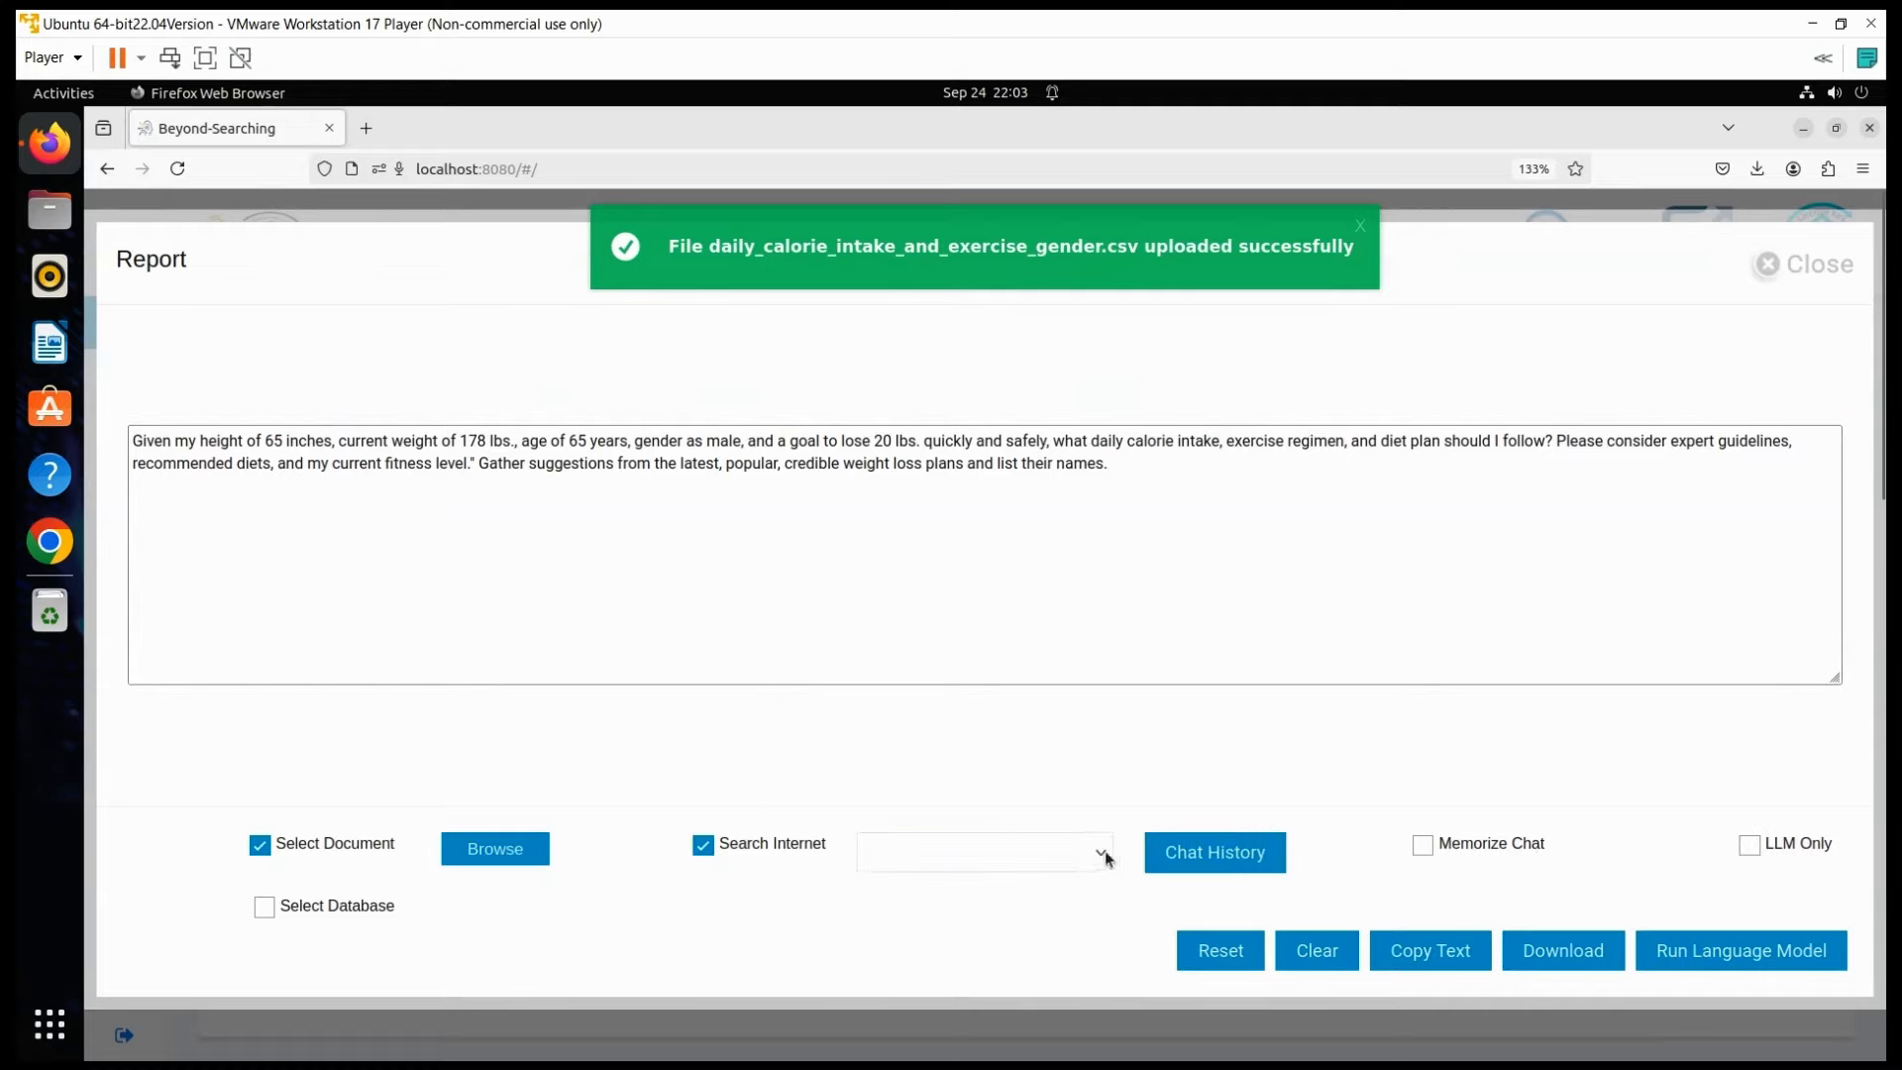
pyautogui.click(983, 852)
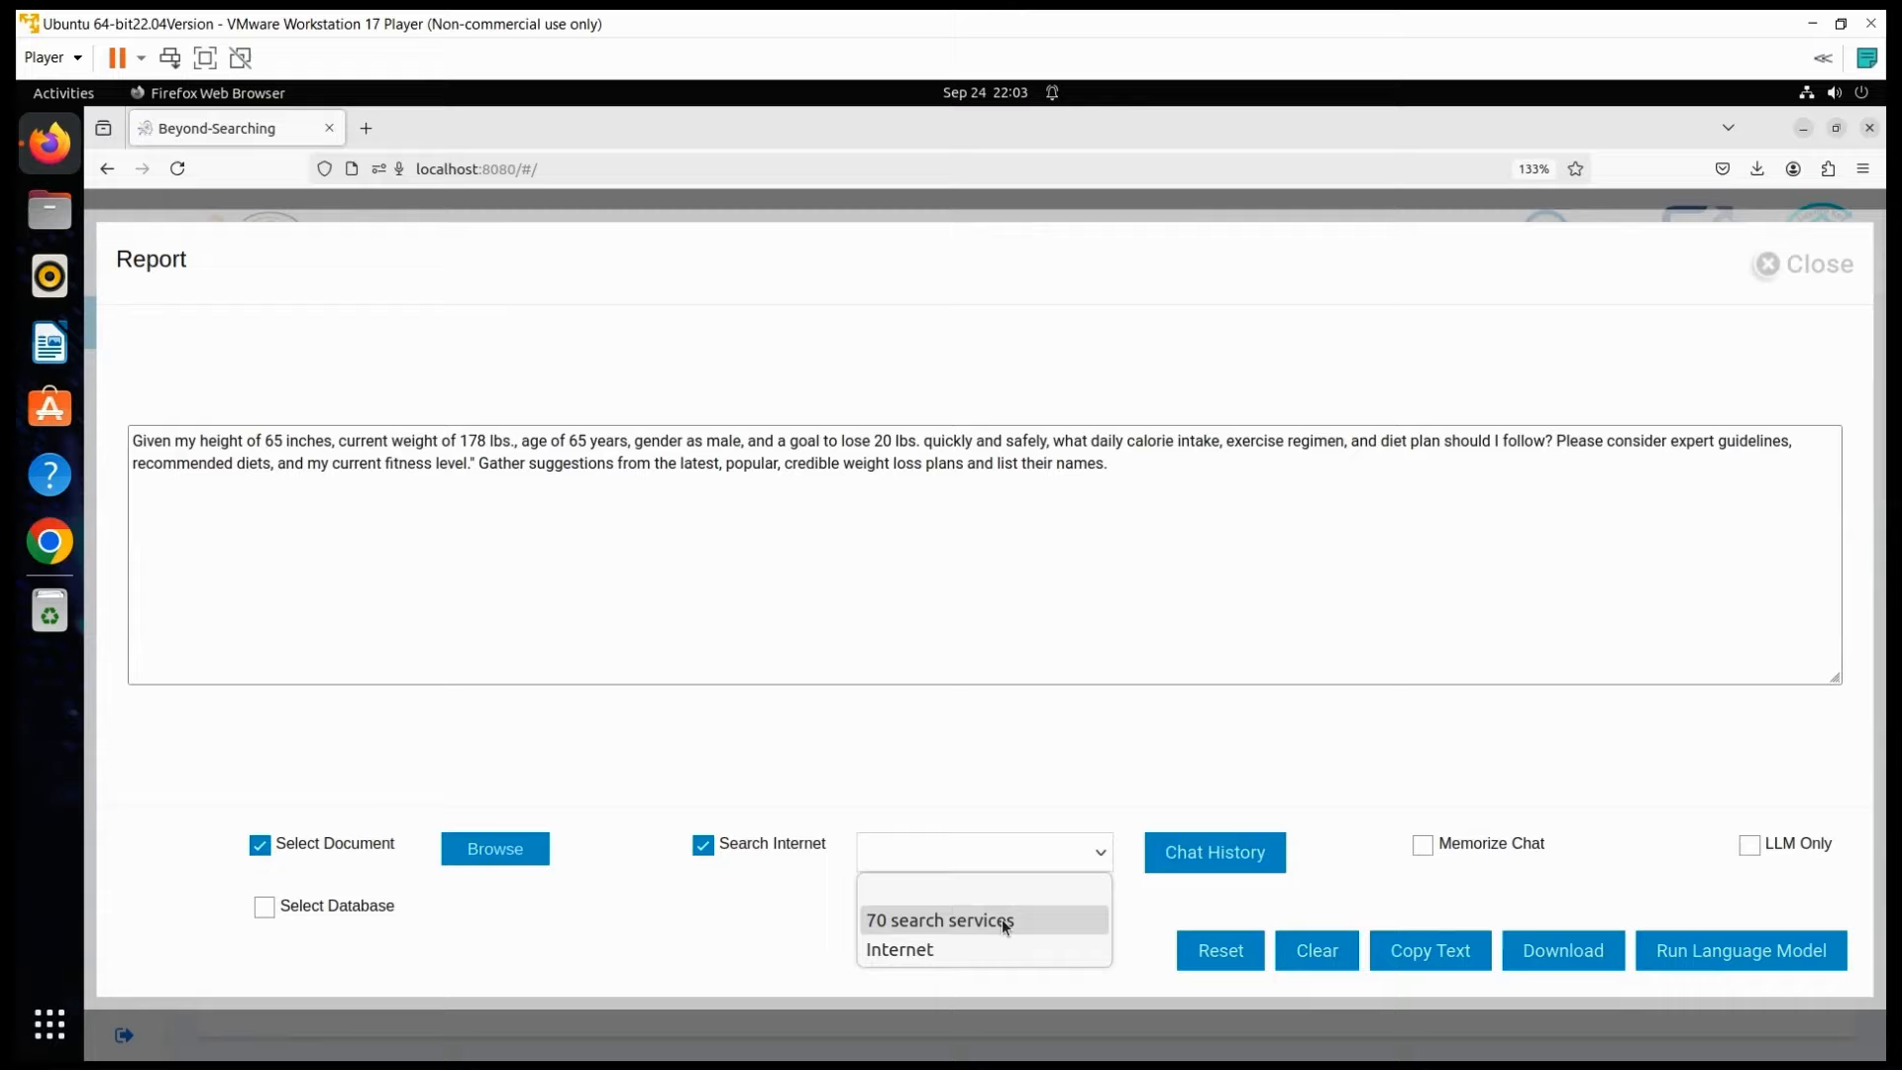
pyautogui.click(939, 920)
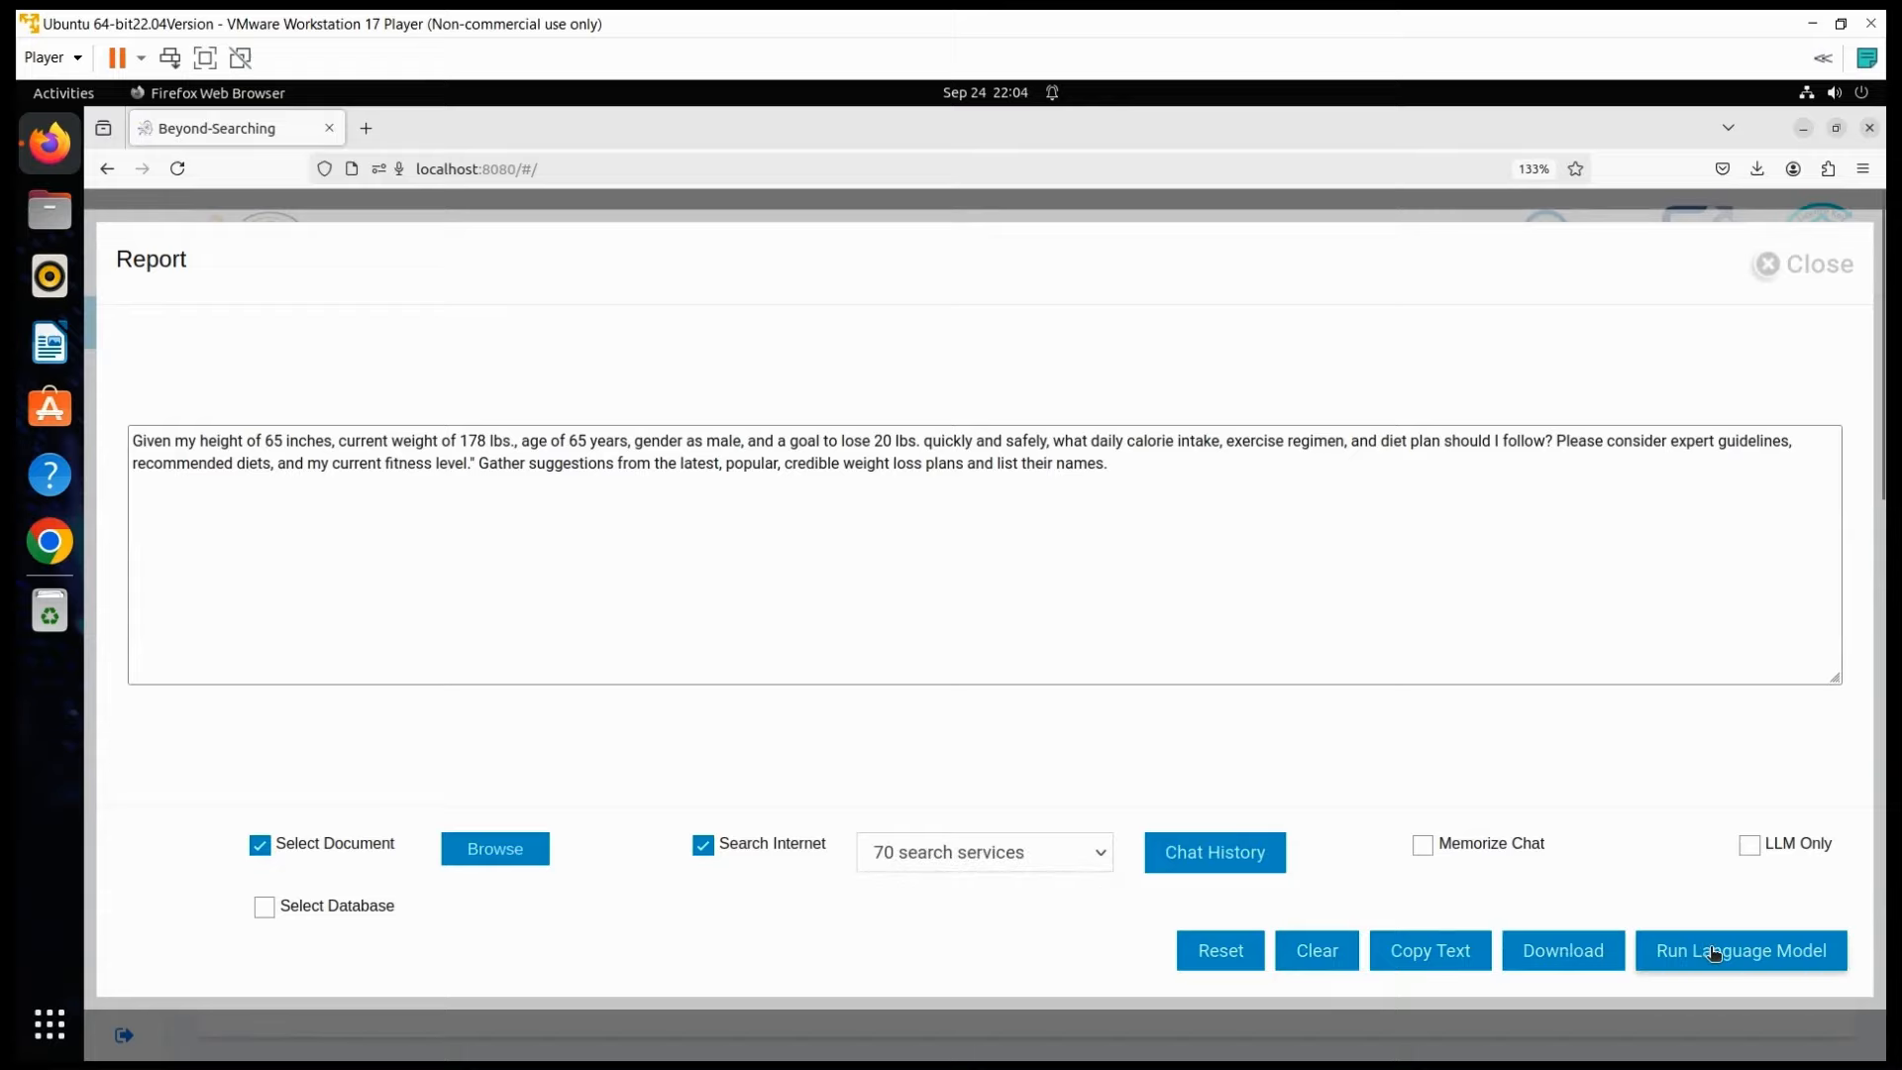
pyautogui.click(1739, 950)
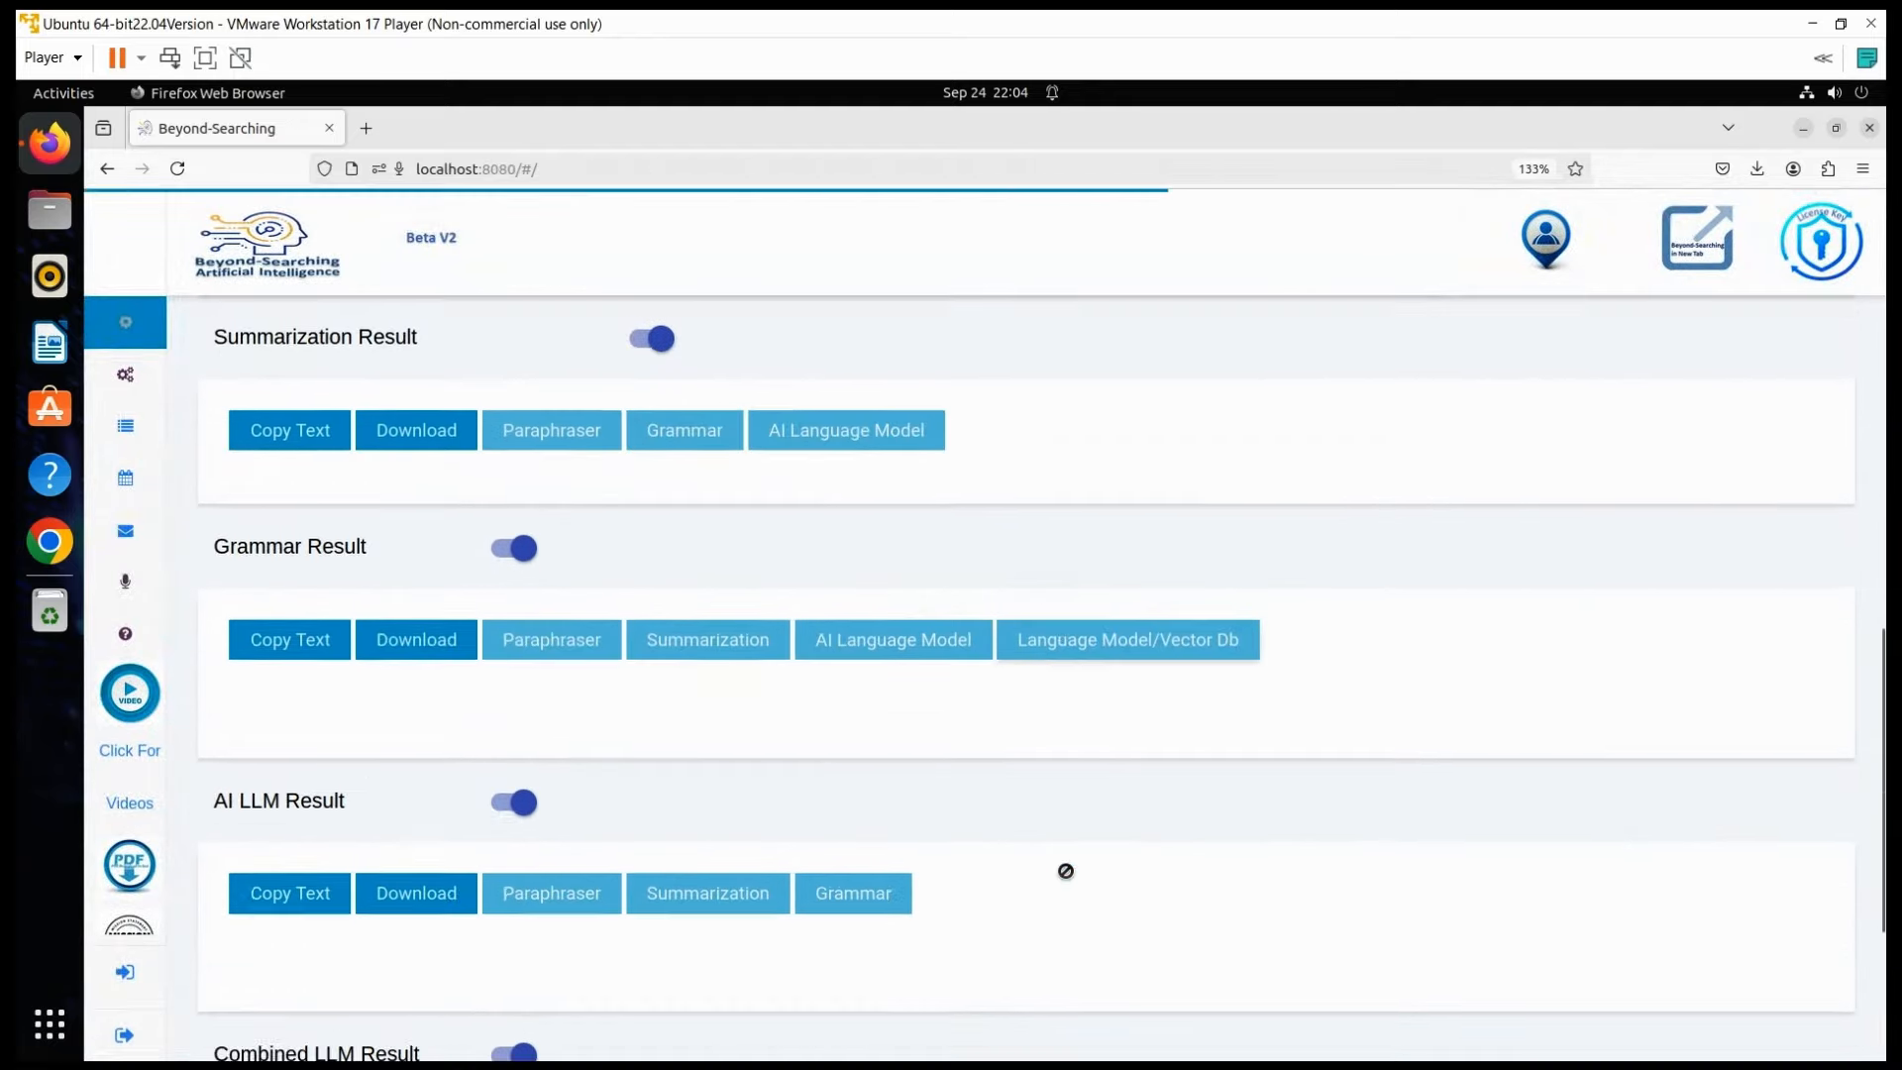
# Step: Review the Combined LLM Result weight-loss plan, then stop the session
pyautogui.scroll(-3)
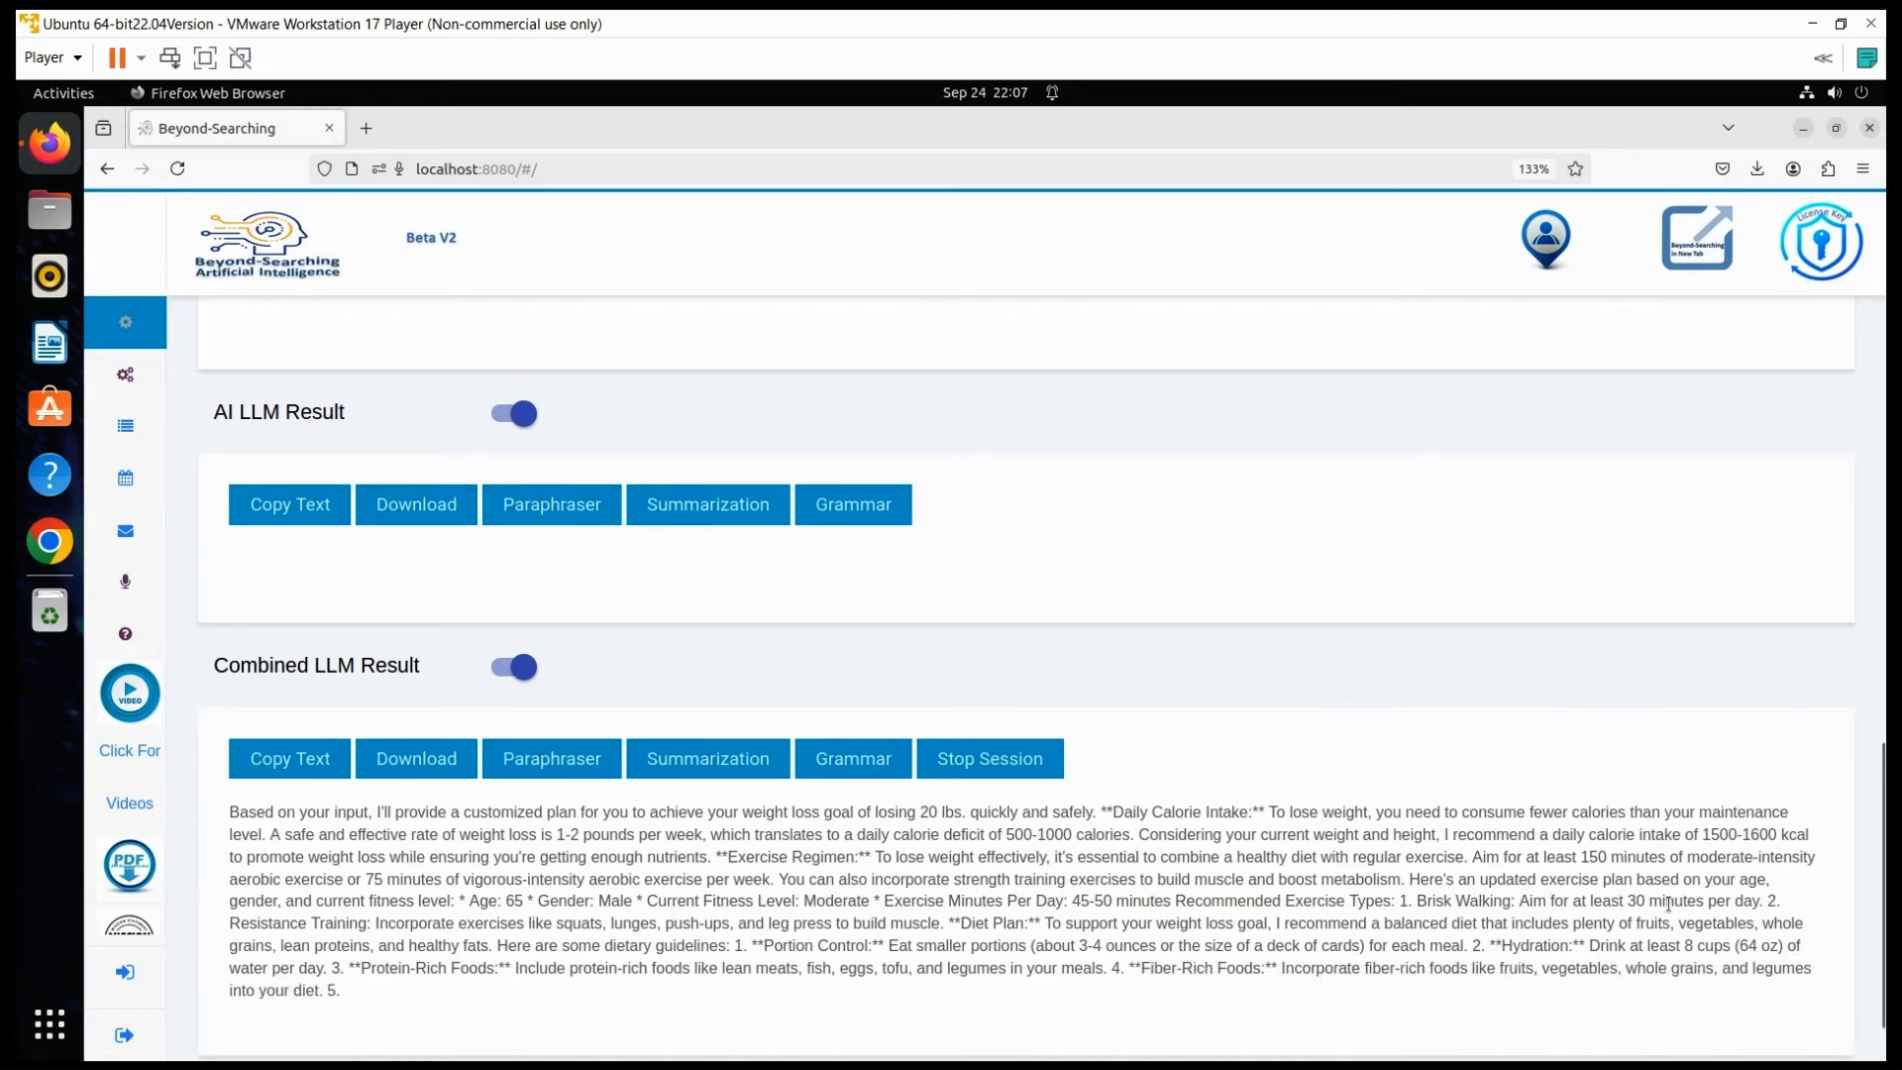
pyautogui.moveTo(1420, 900); pyautogui.dragTo(1779, 901)
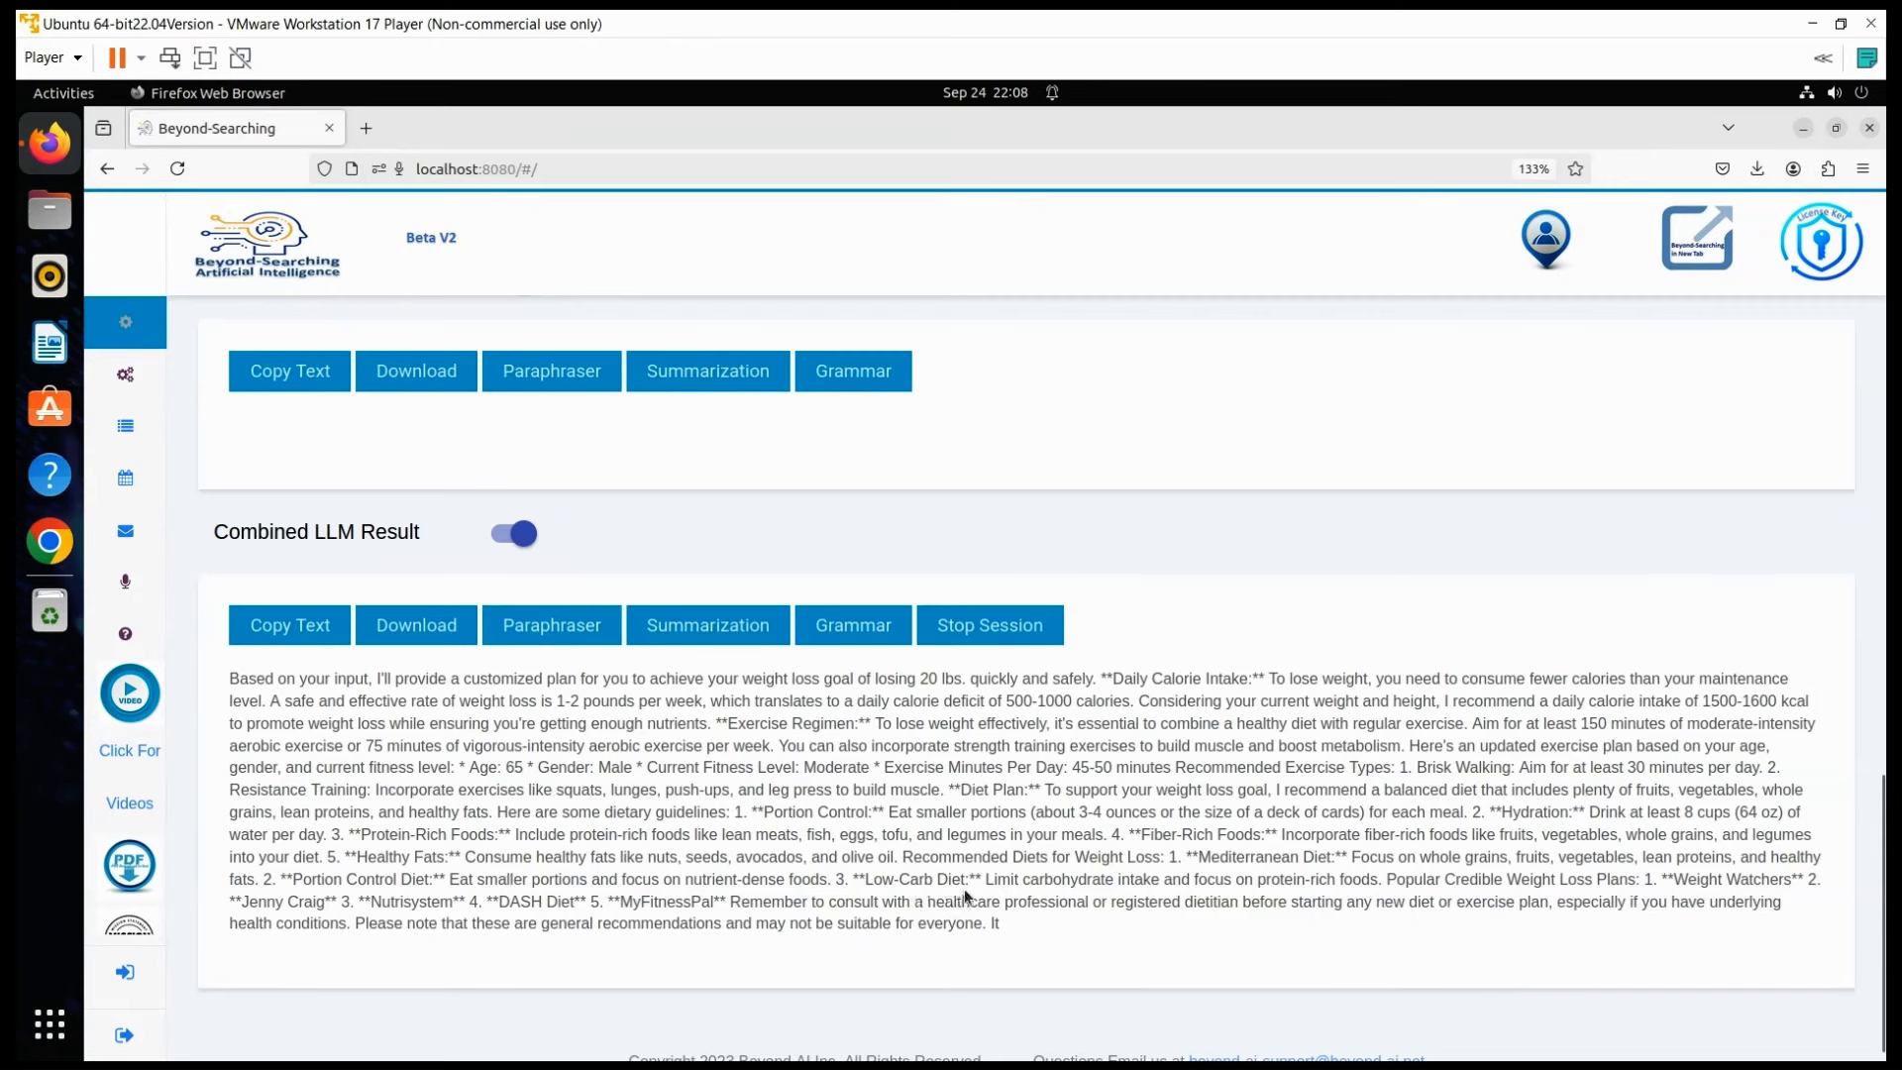
pyautogui.click(988, 626)
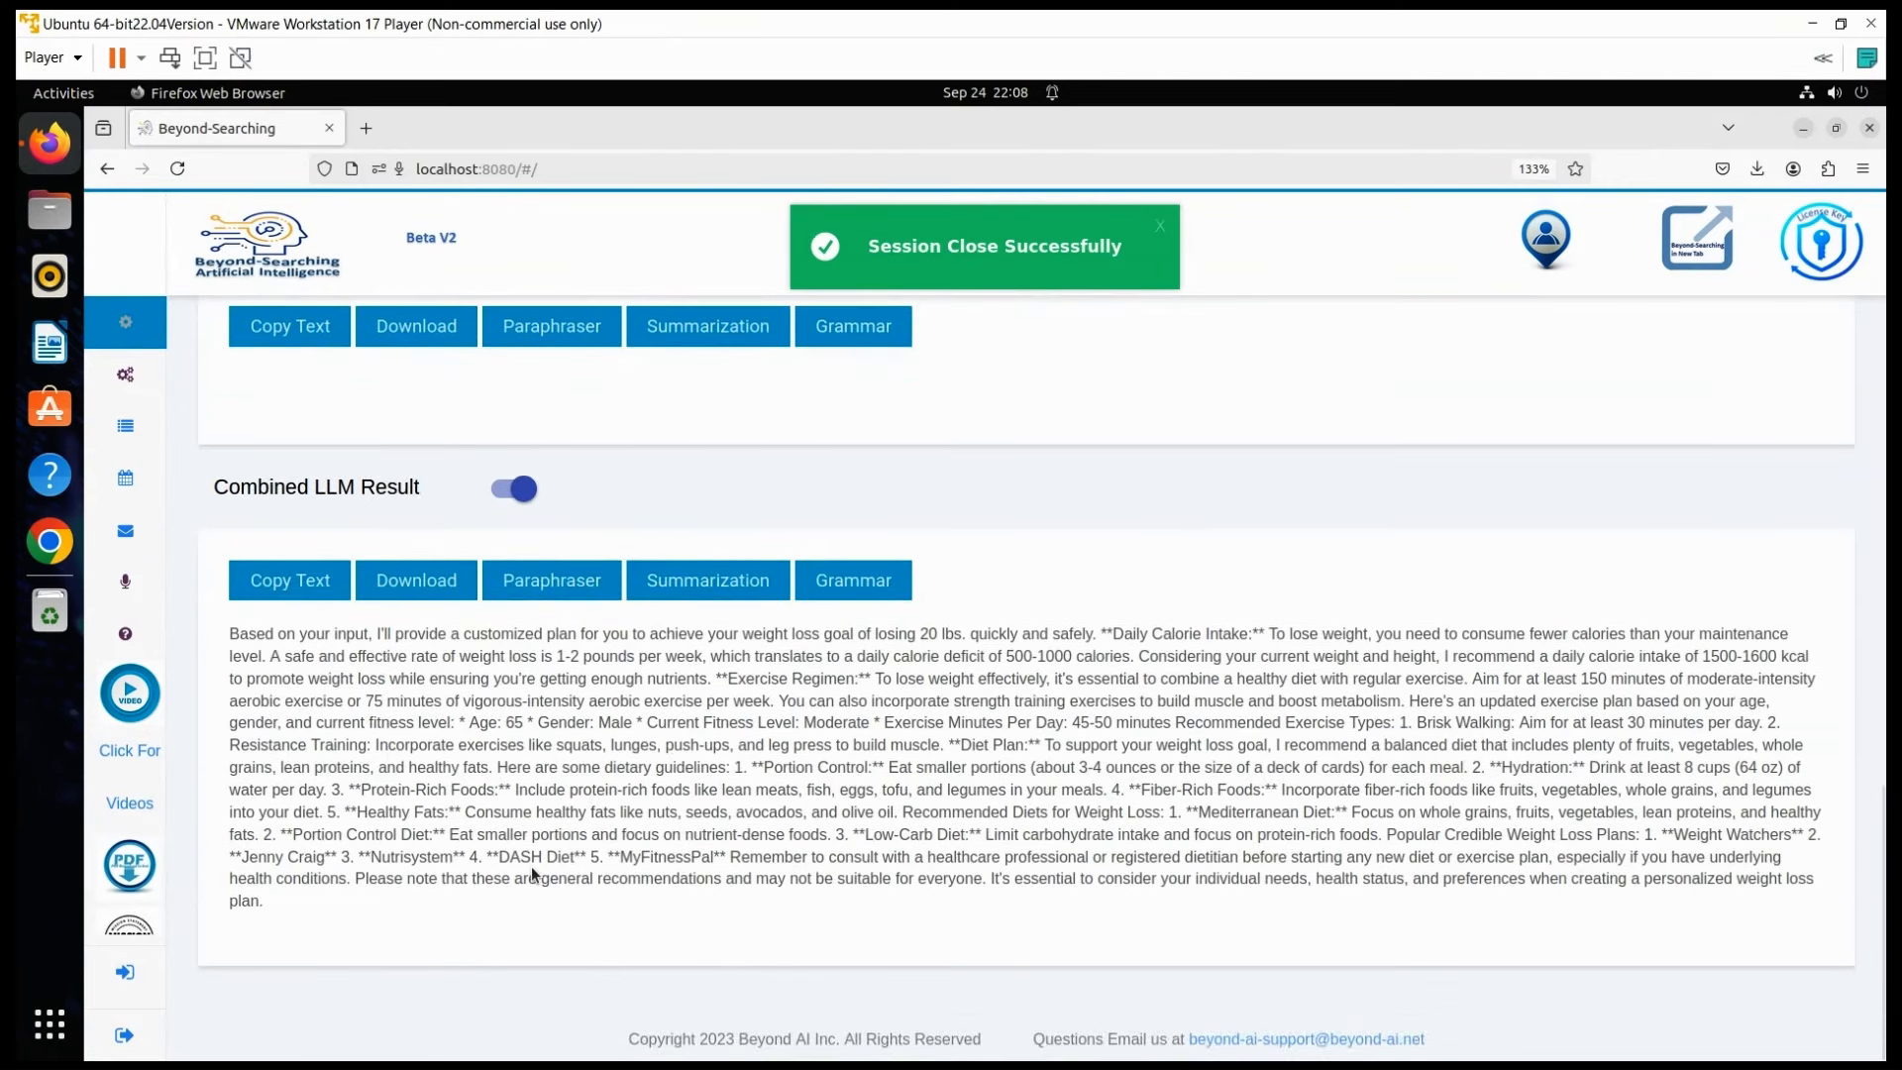
# Step: Download the combined result and open DownloadDetails(28).txt from the downloads panel
pyautogui.click(1158, 227)
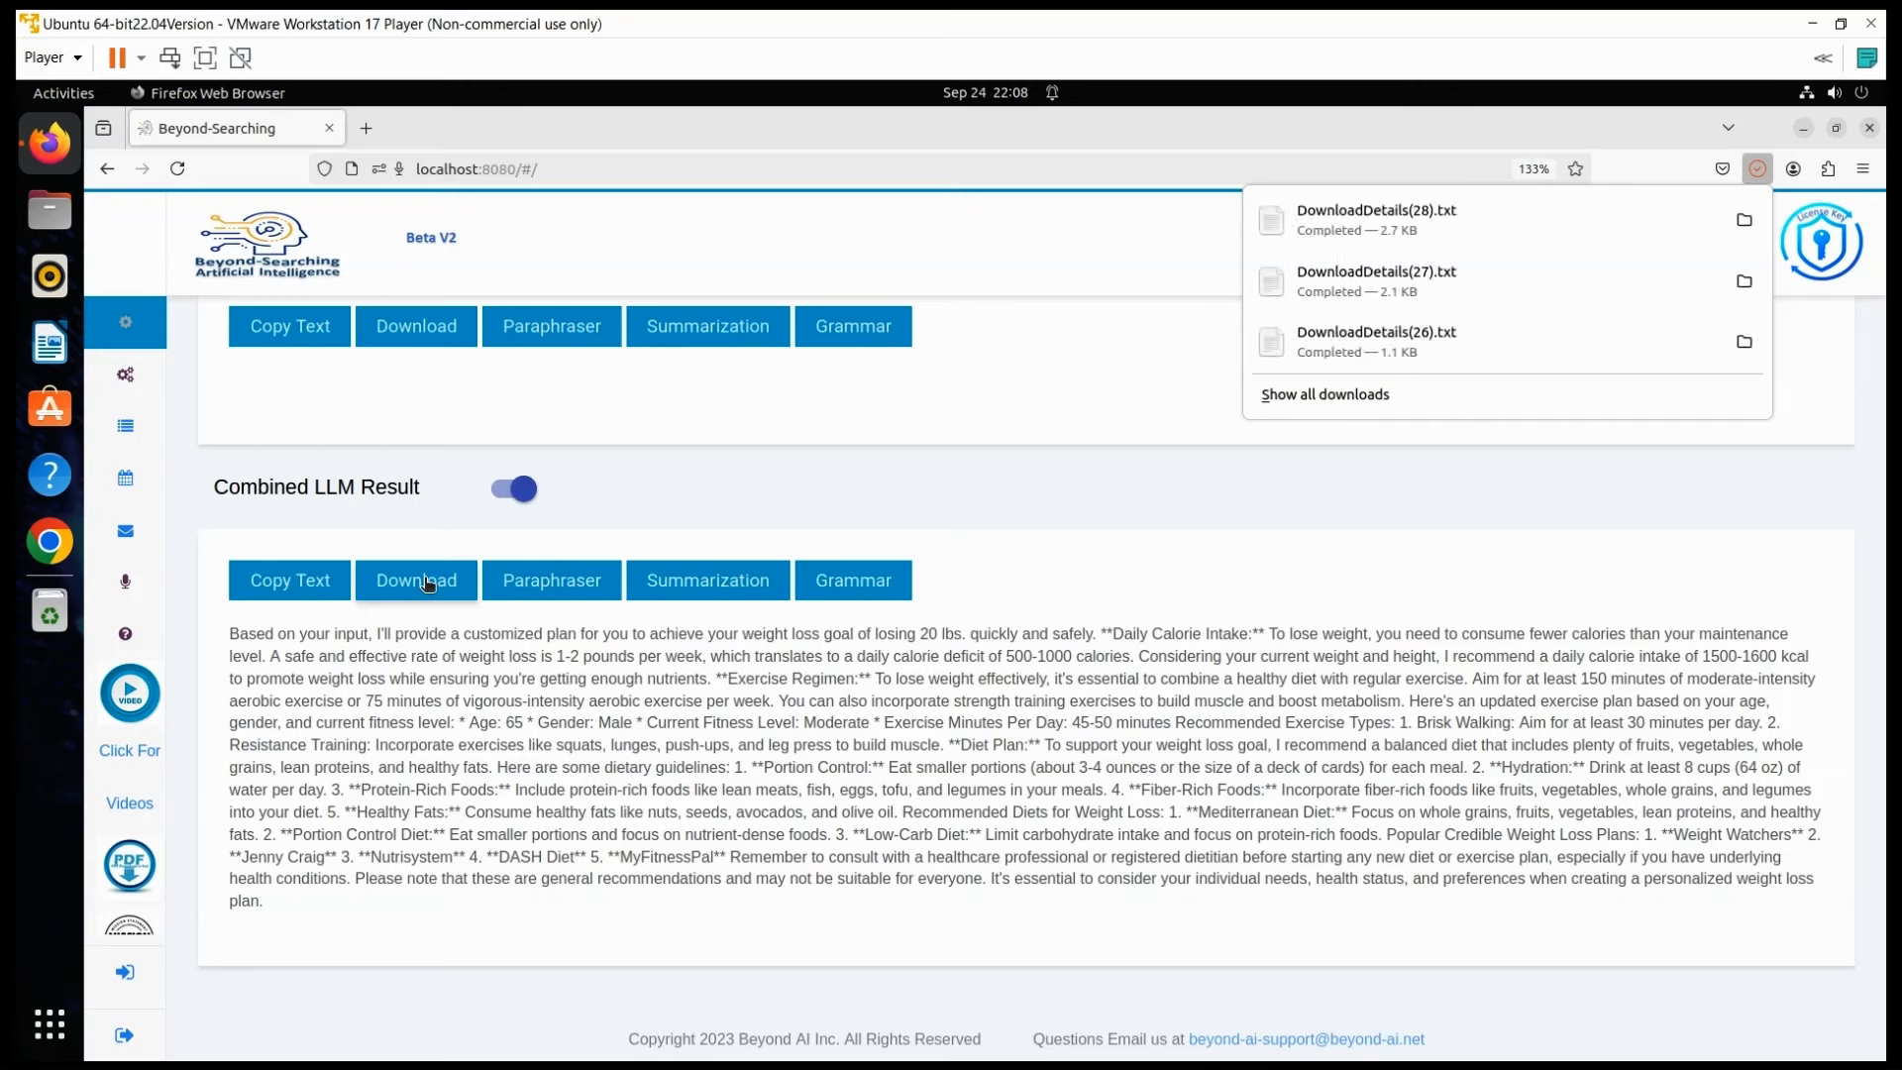
pyautogui.moveTo(1080, 393)
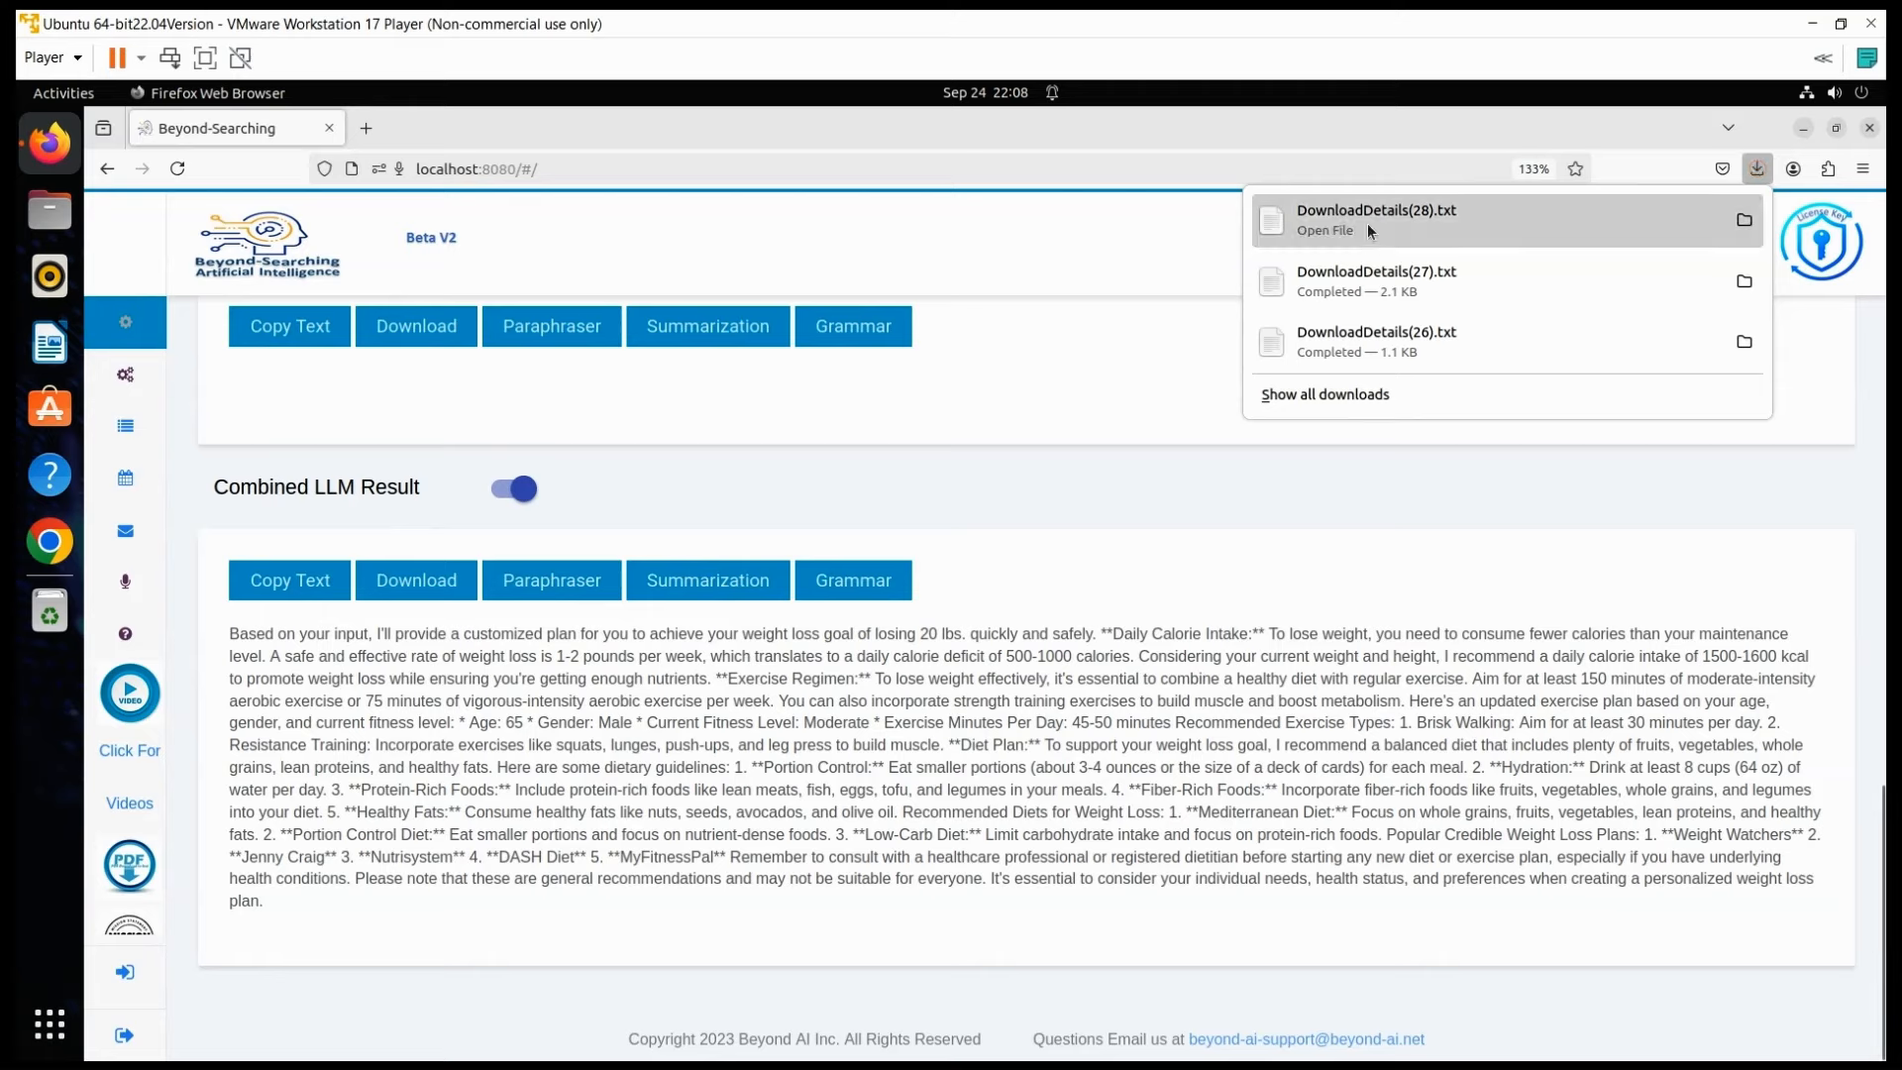
pyautogui.click(1369, 231)
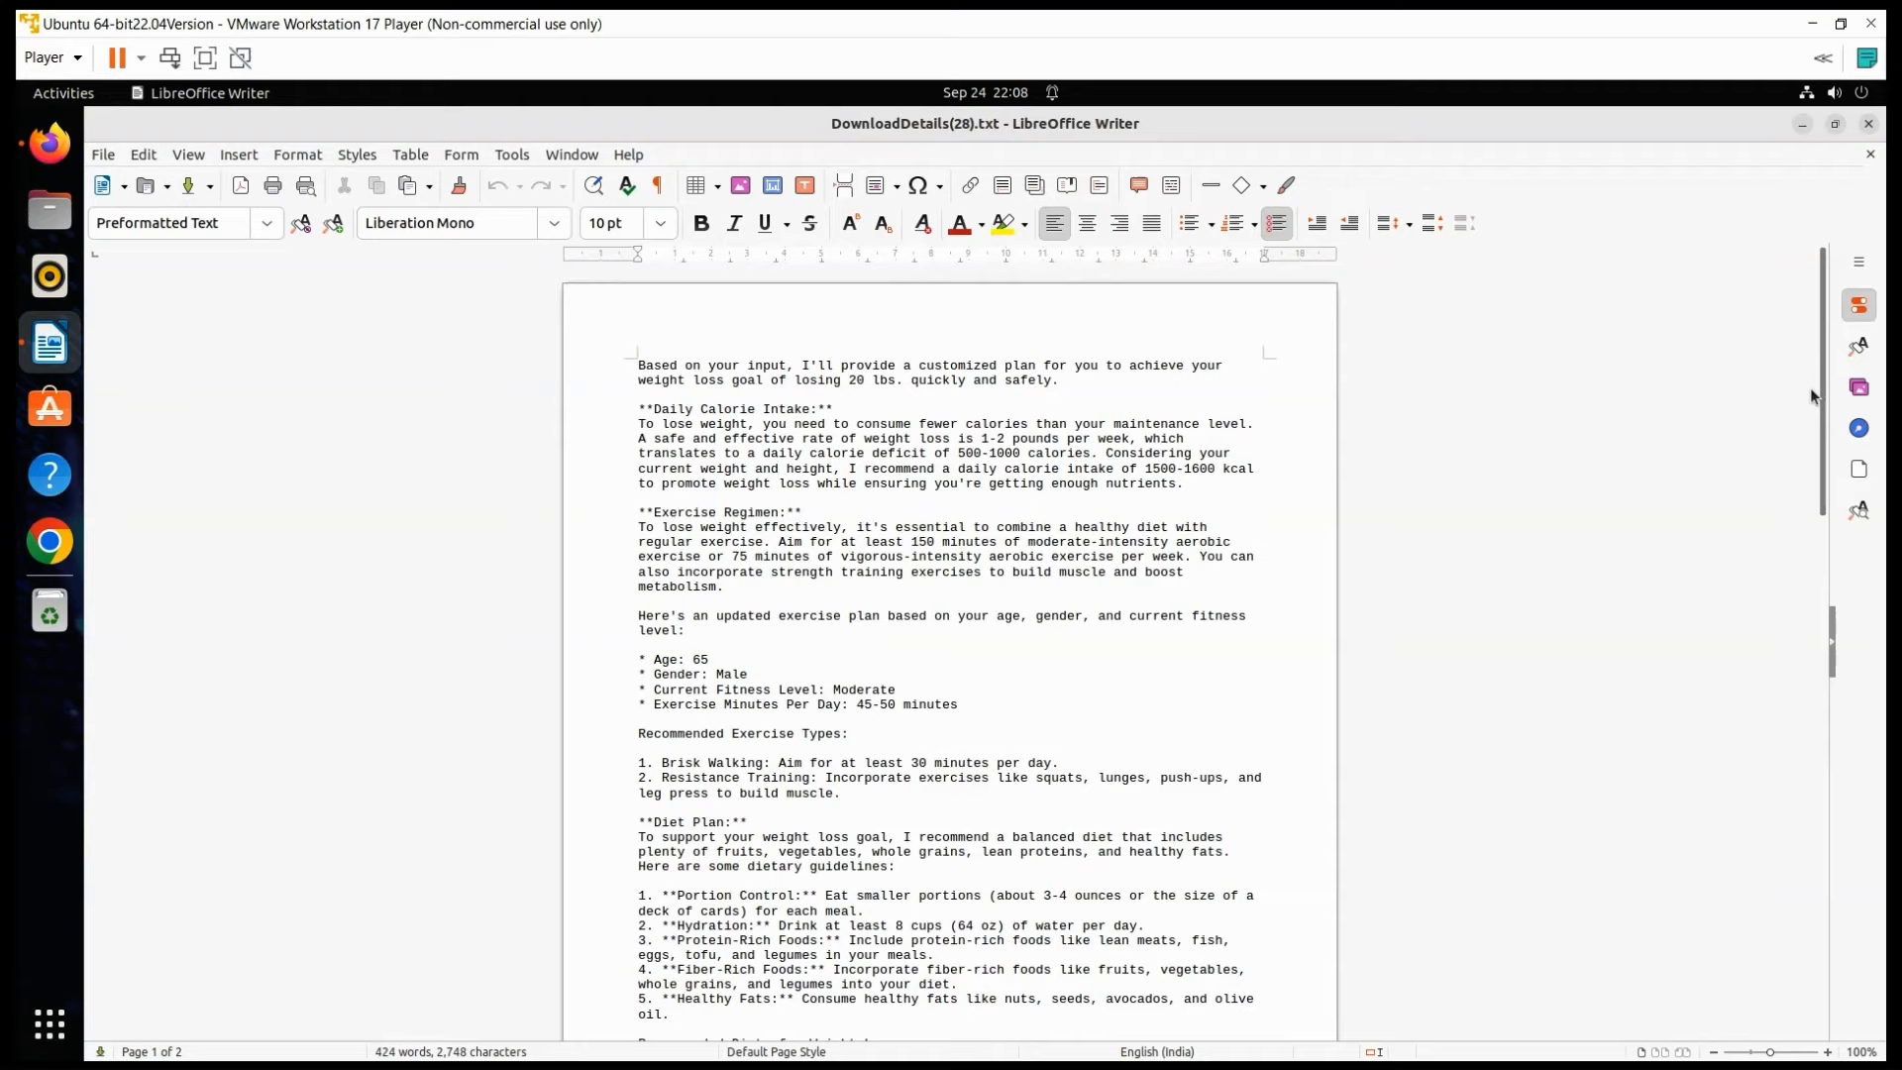
pyautogui.moveTo(1815, 405)
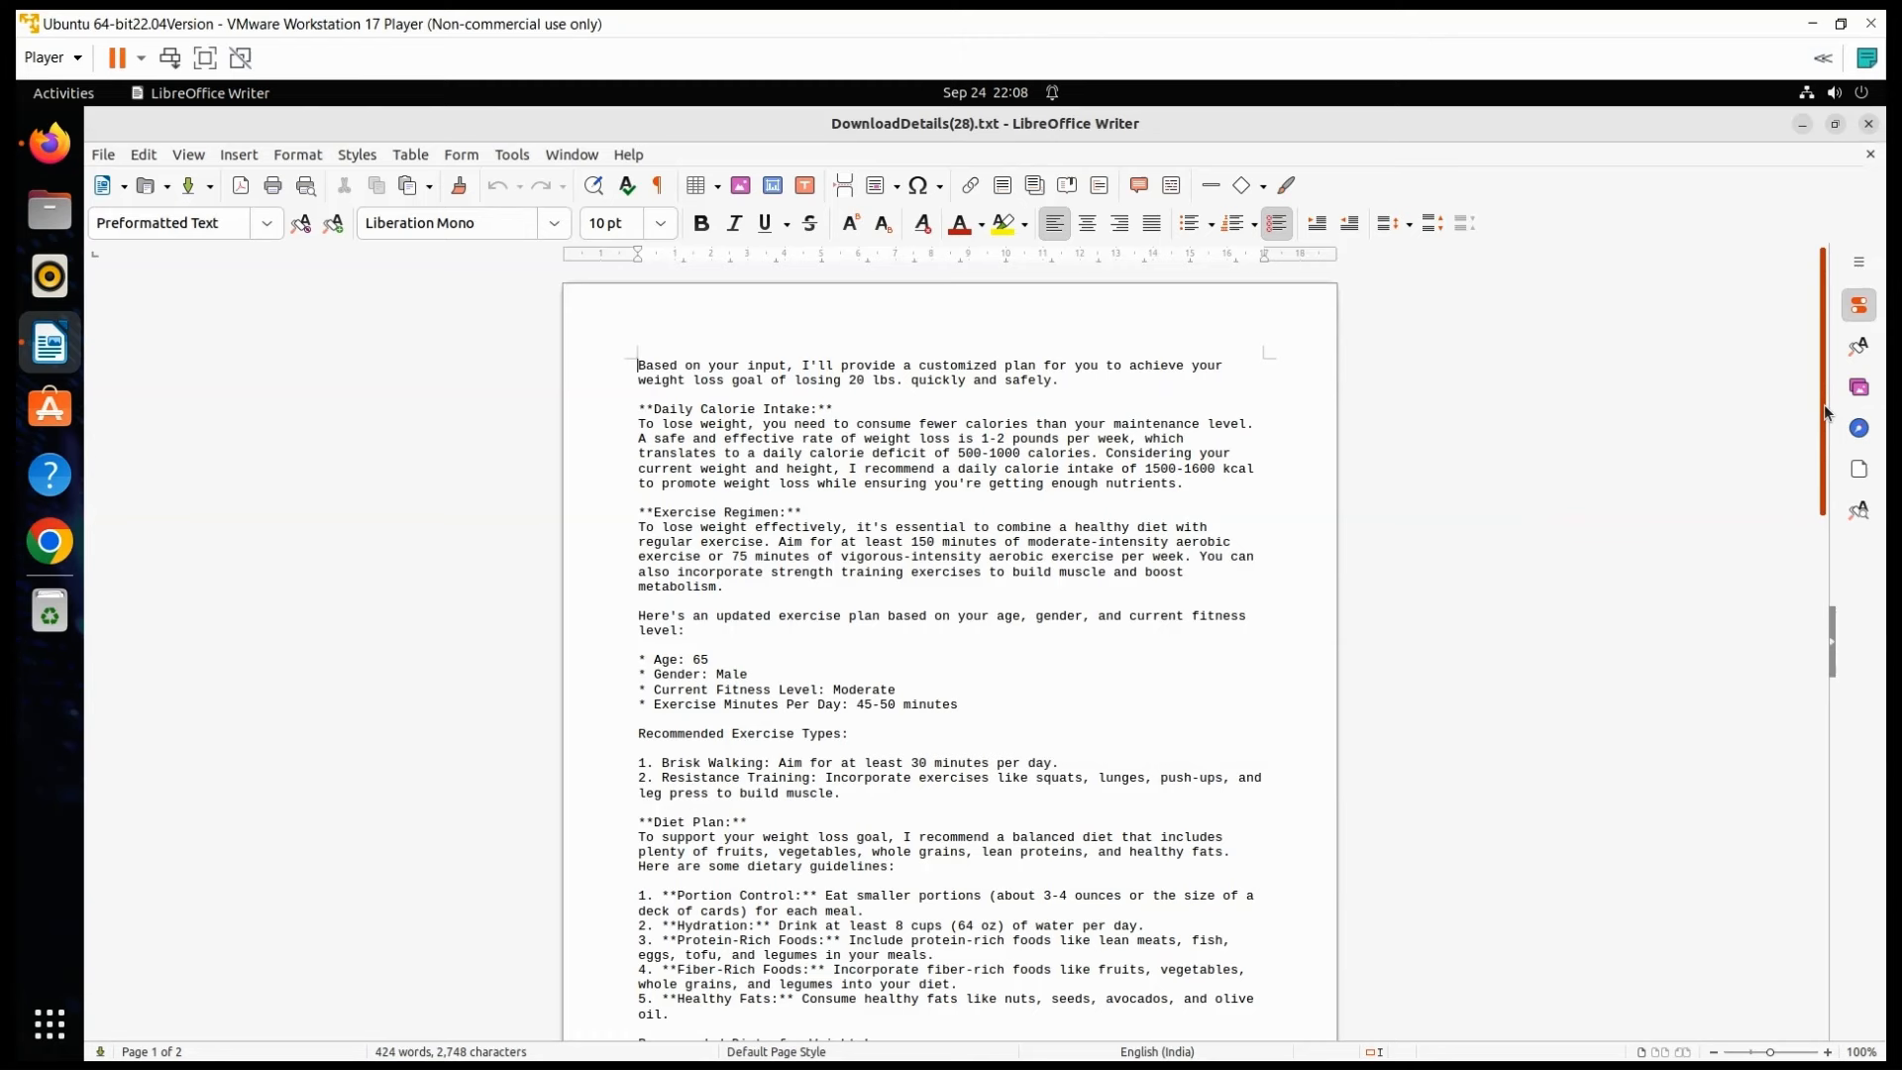
# Step: Scroll through both pages of the plan to the healthcare-professional disclaimer
pyautogui.scroll(-3)
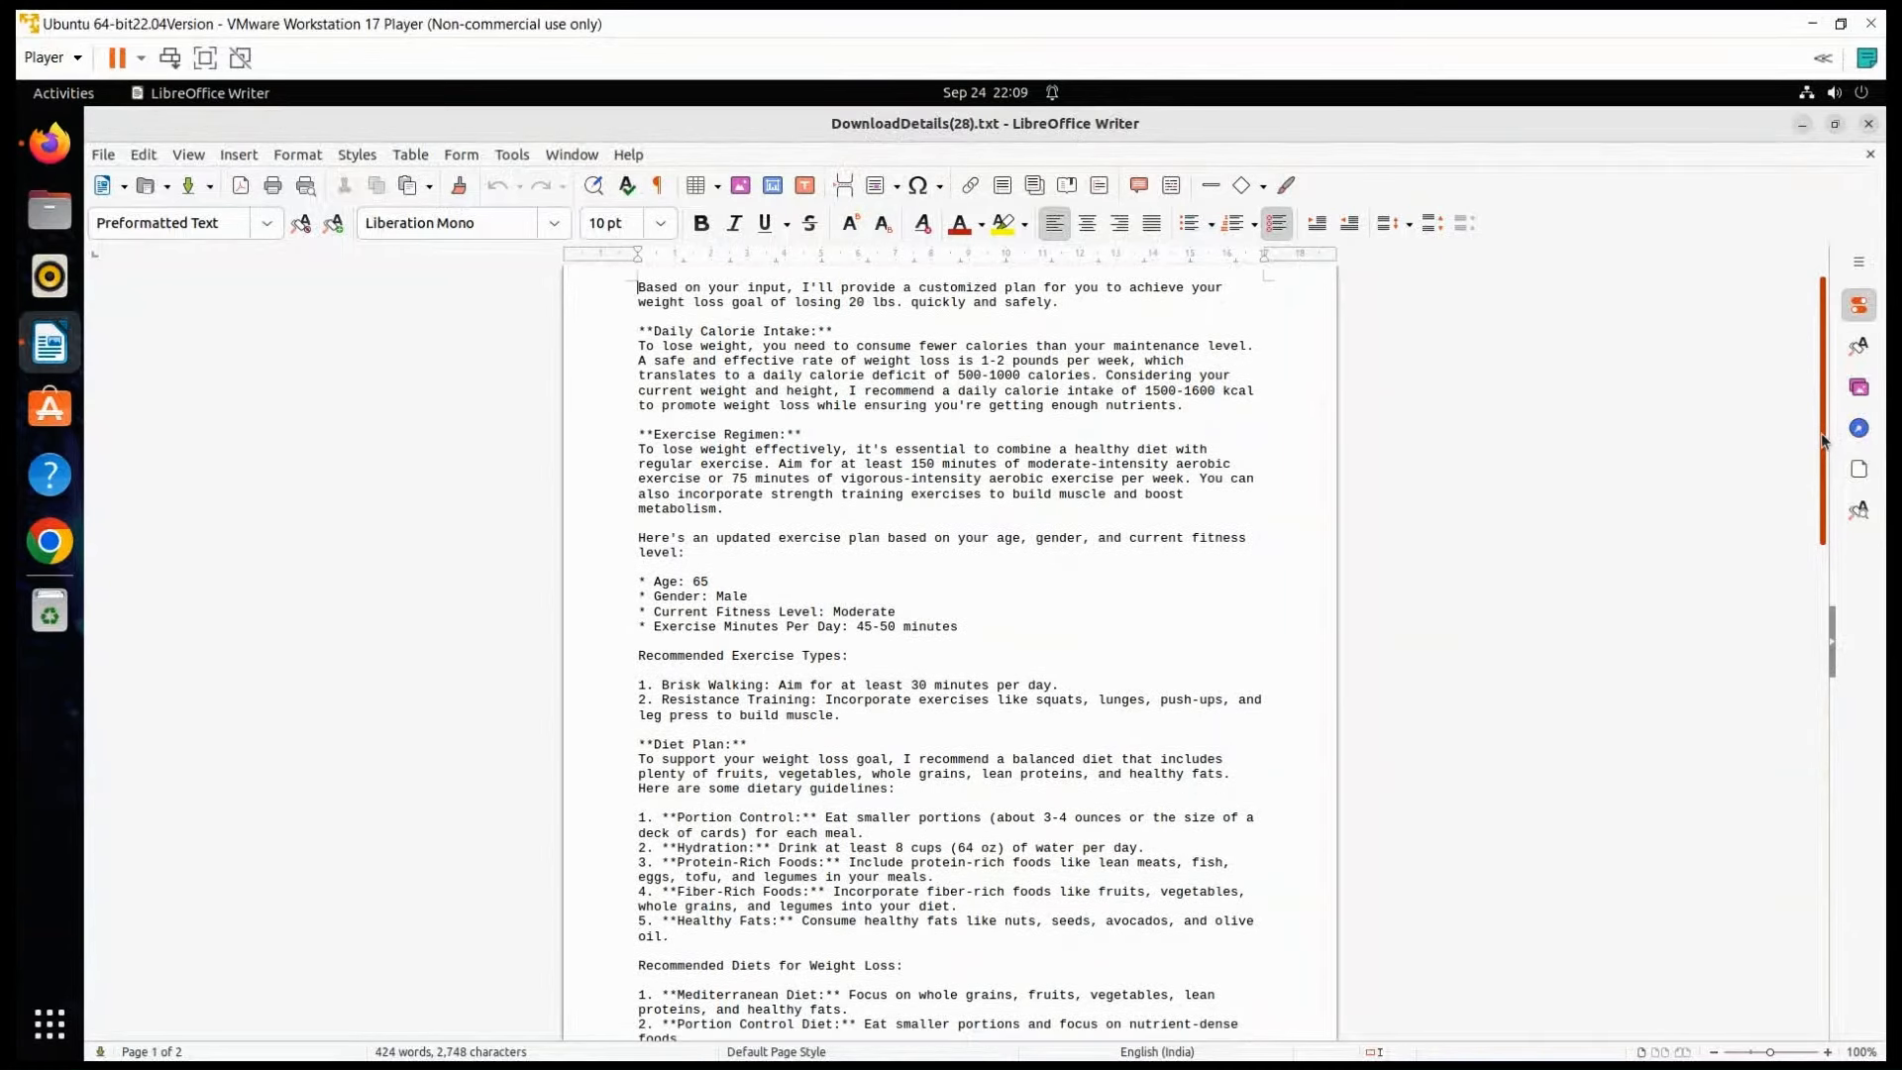
pyautogui.scroll(-3)
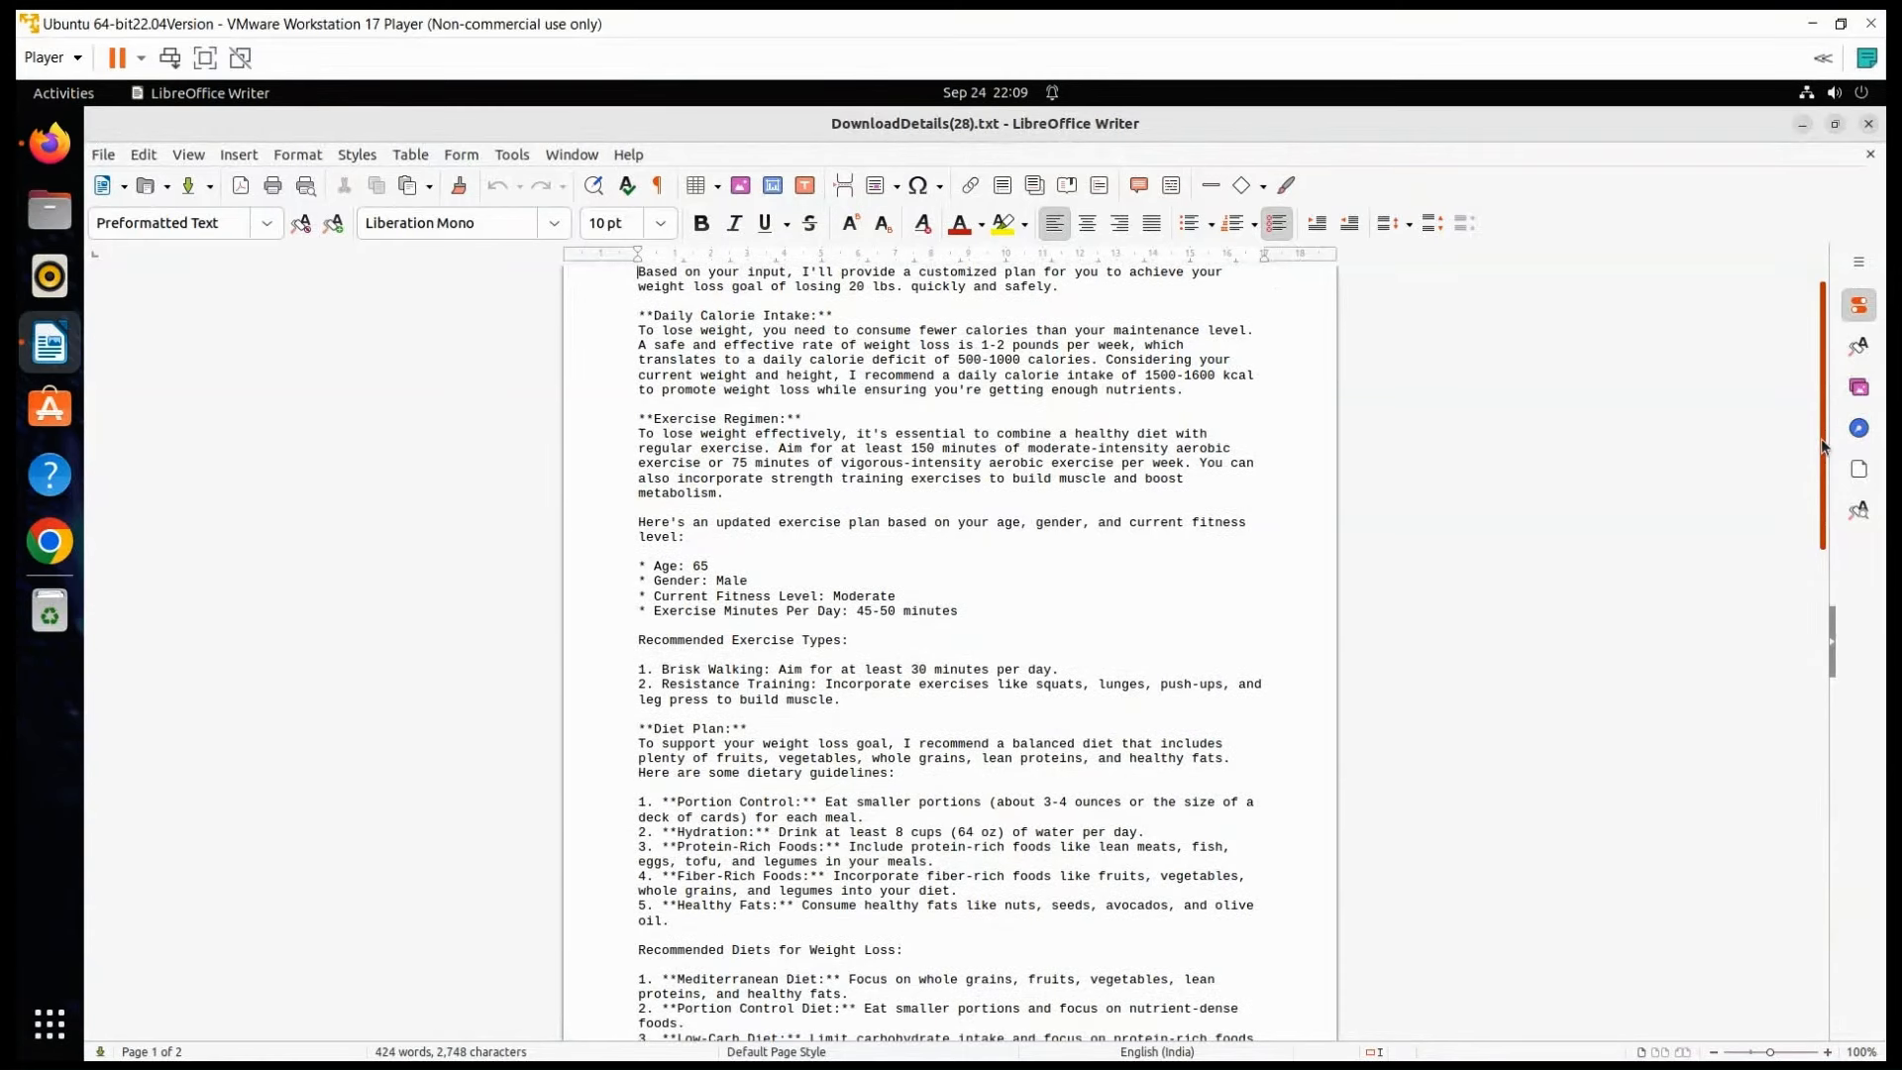
pyautogui.scroll(-3)
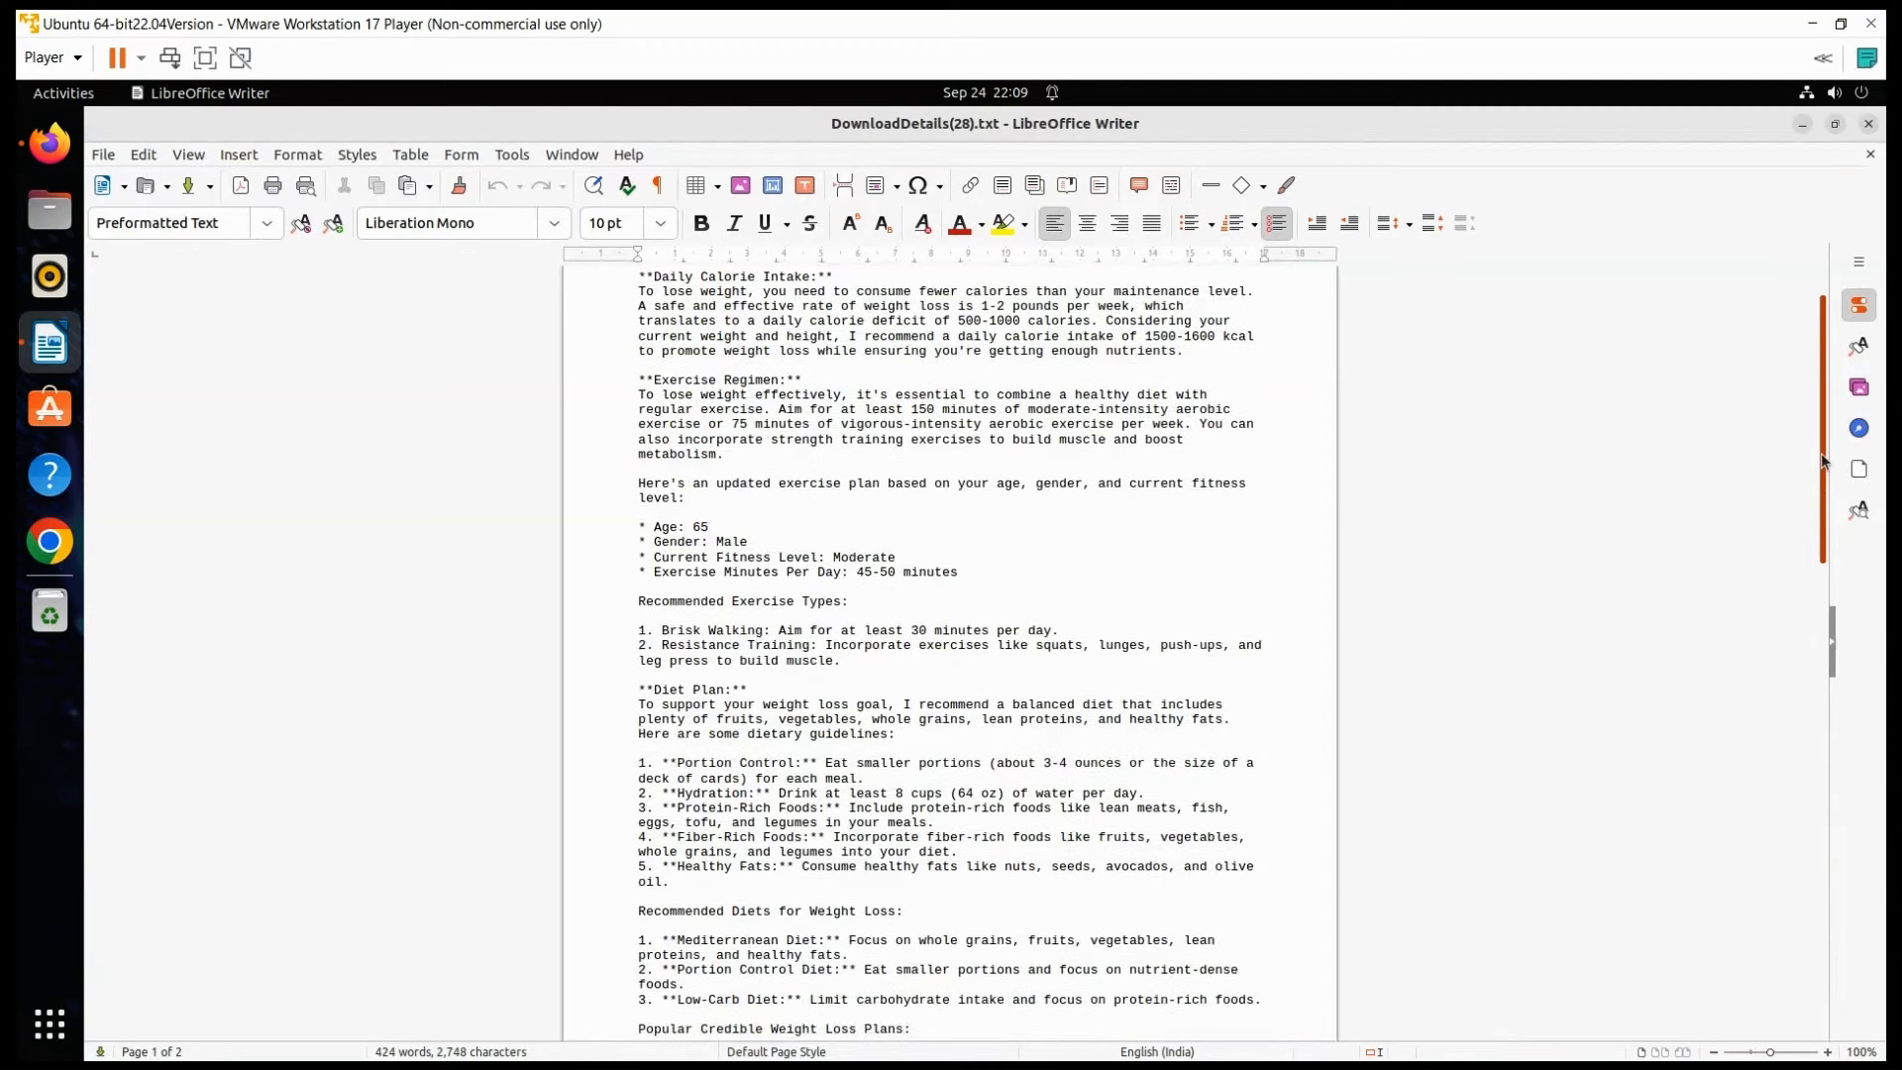
pyautogui.scroll(-3)
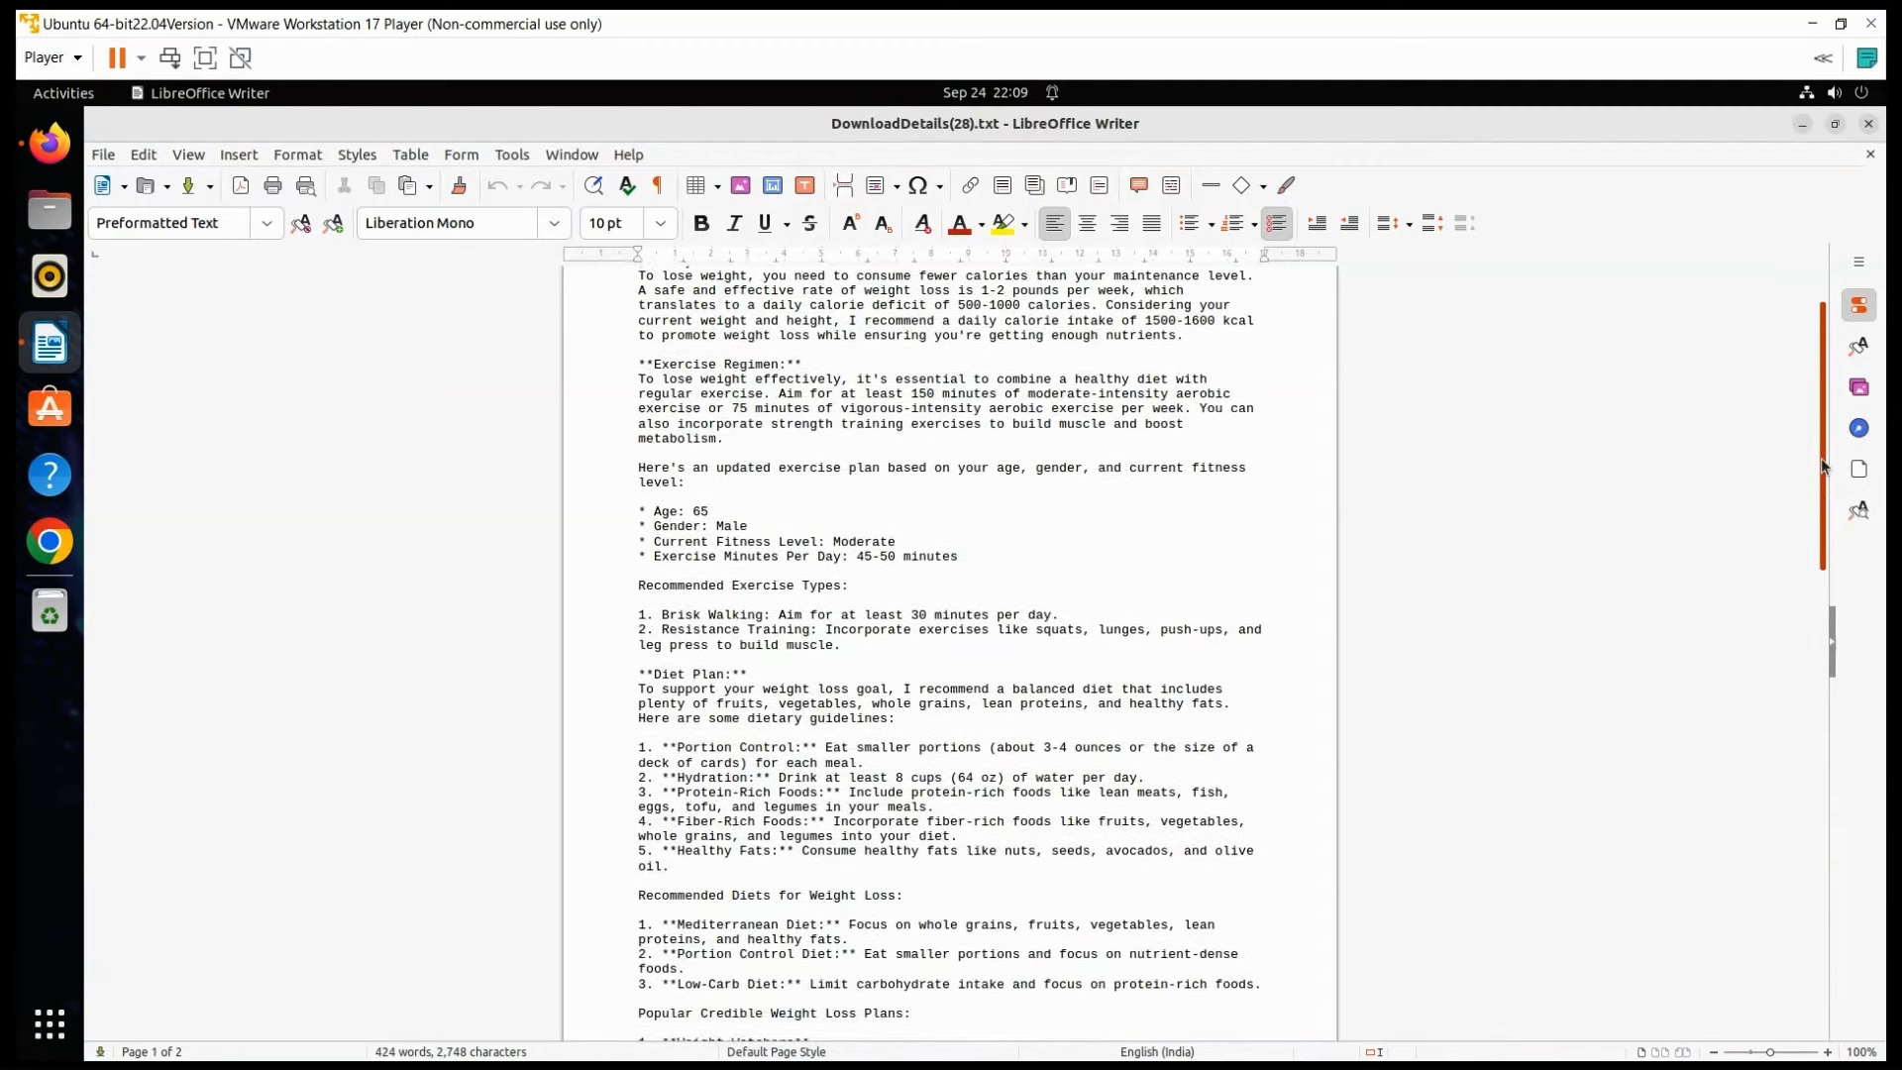
pyautogui.scroll(-3)
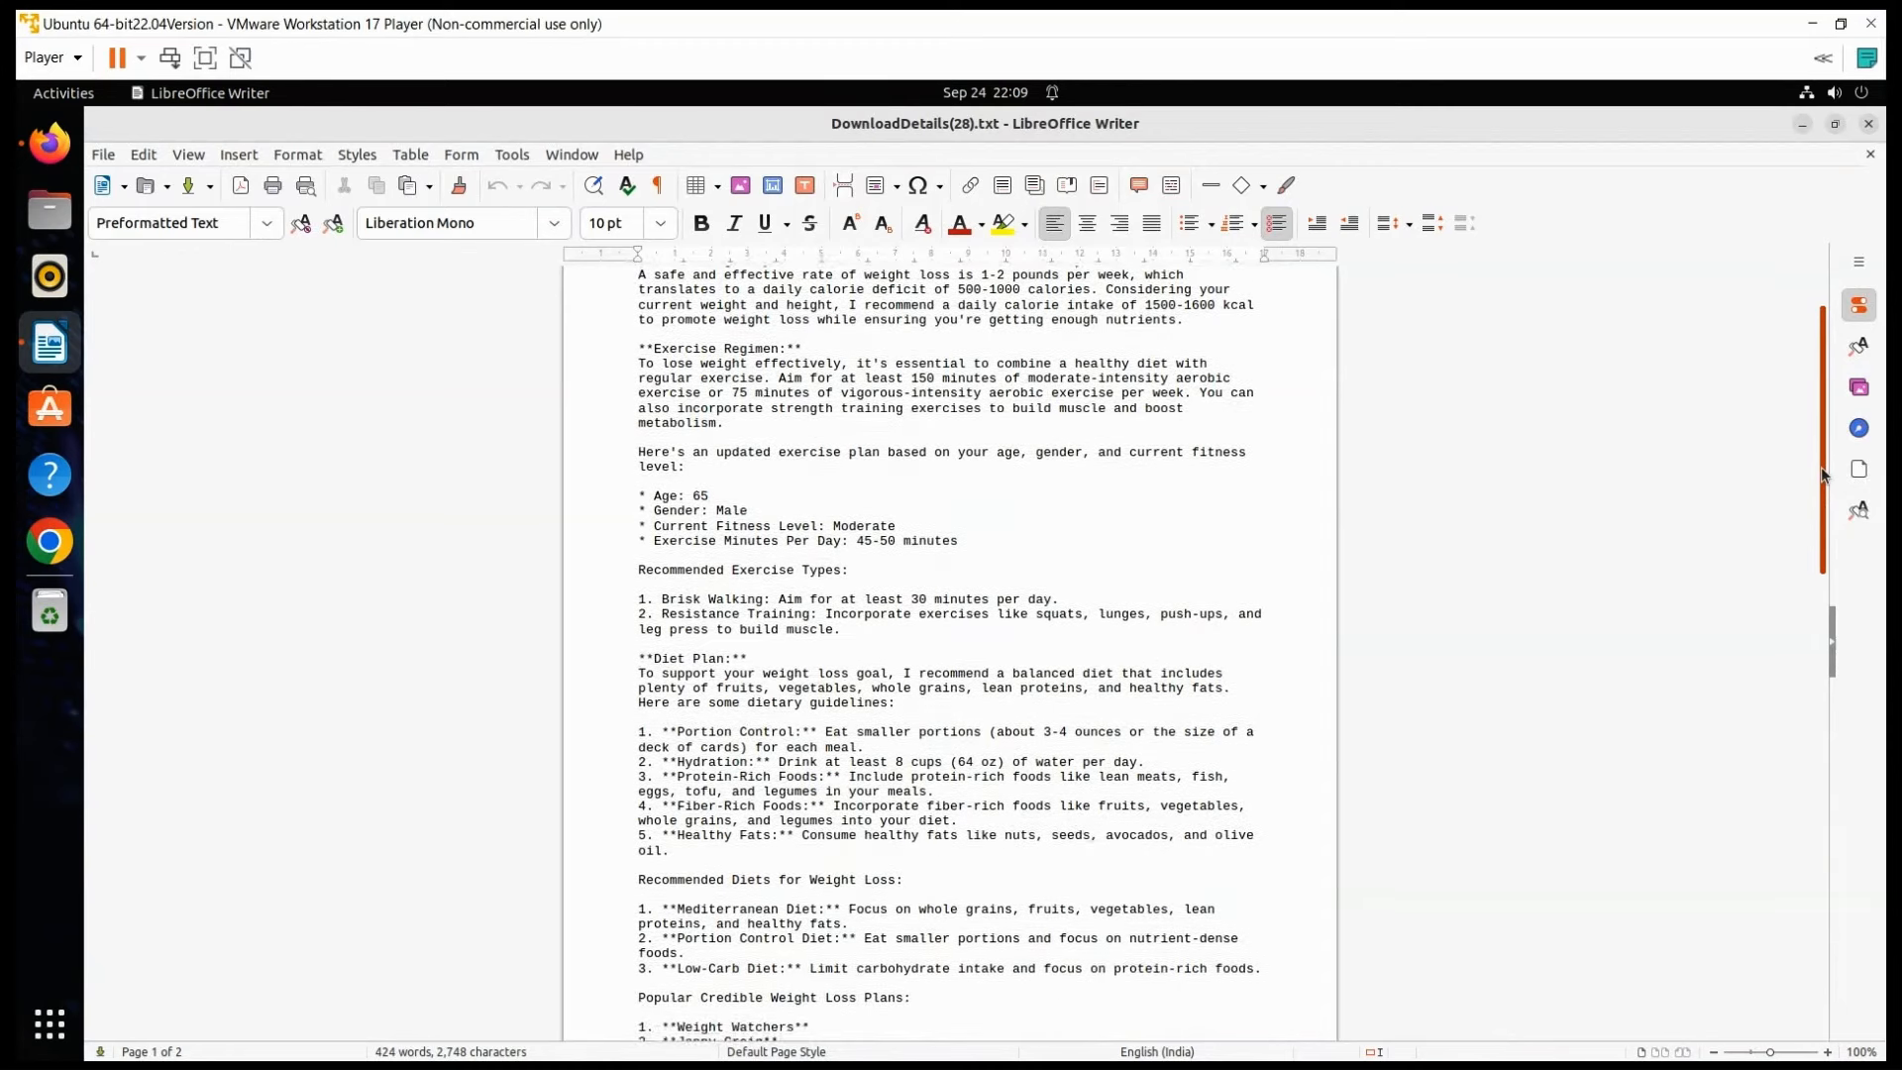
pyautogui.scroll(-3)
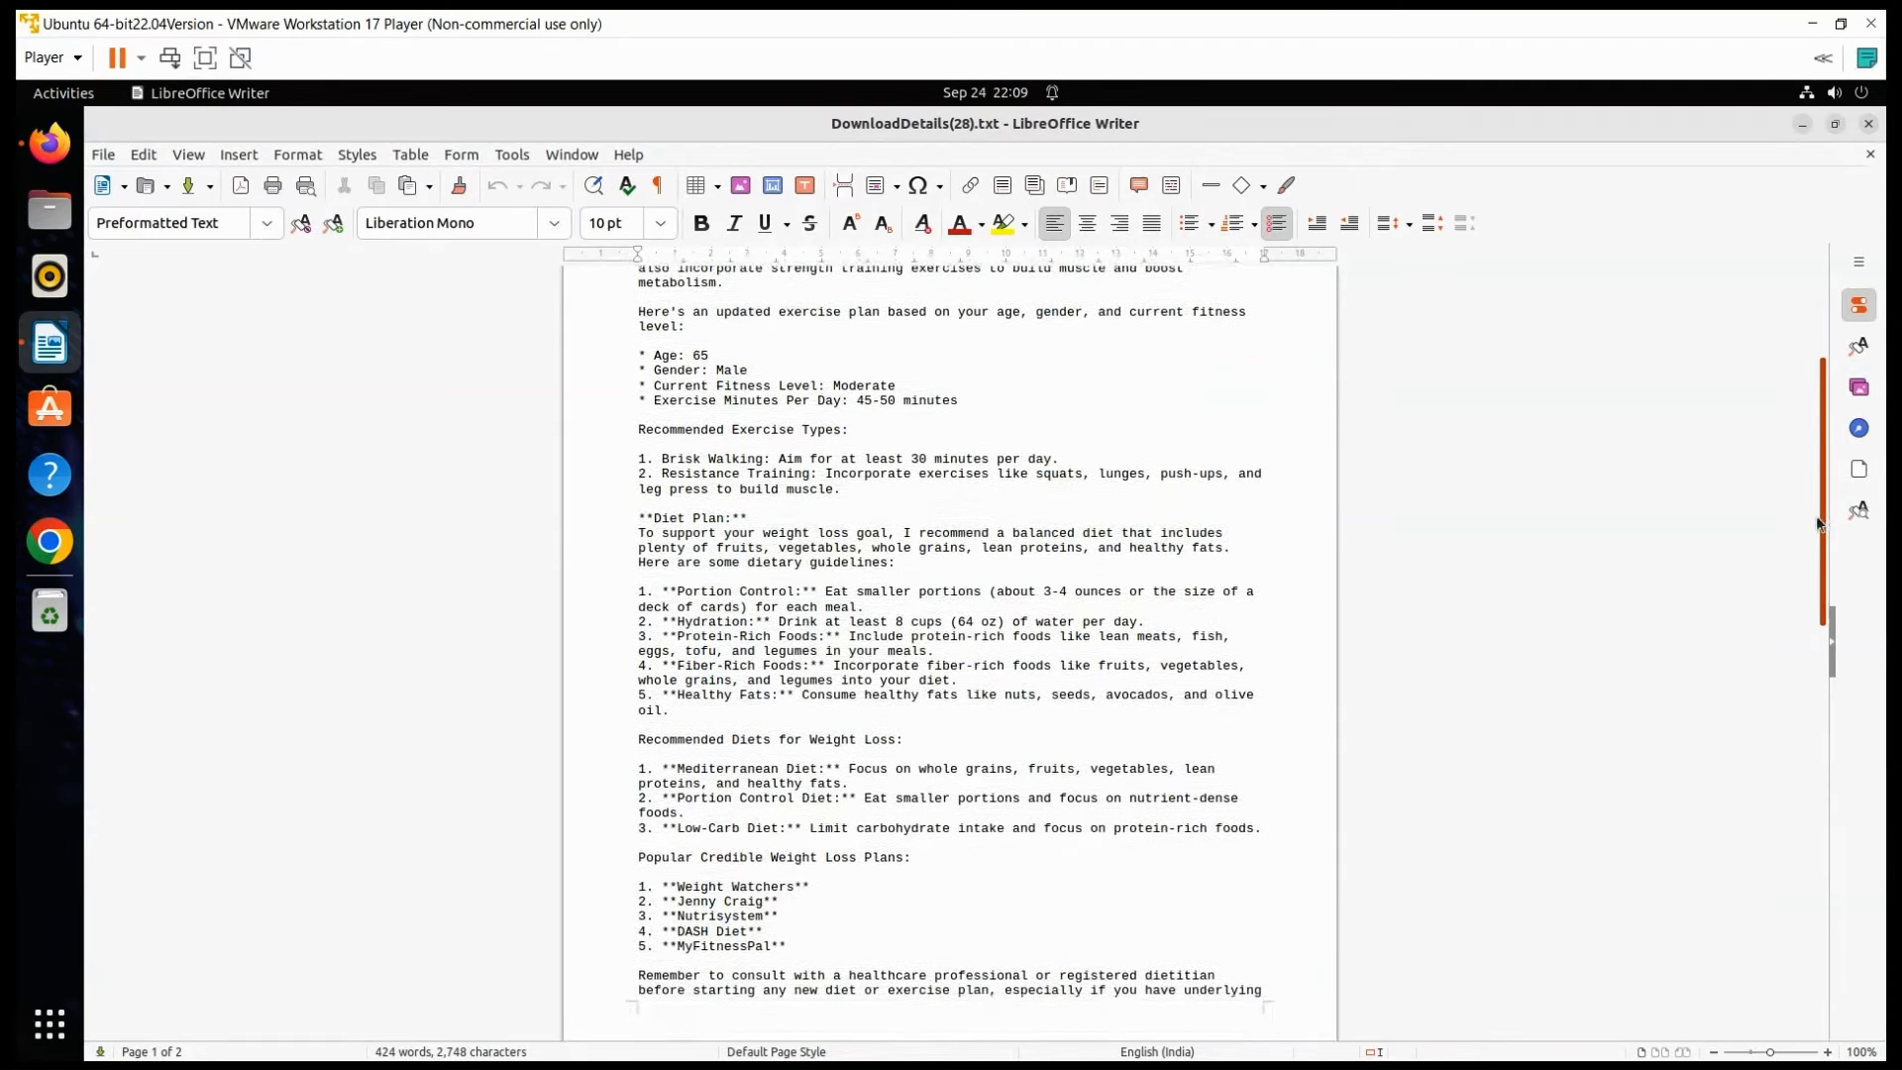
pyautogui.scroll(-3)
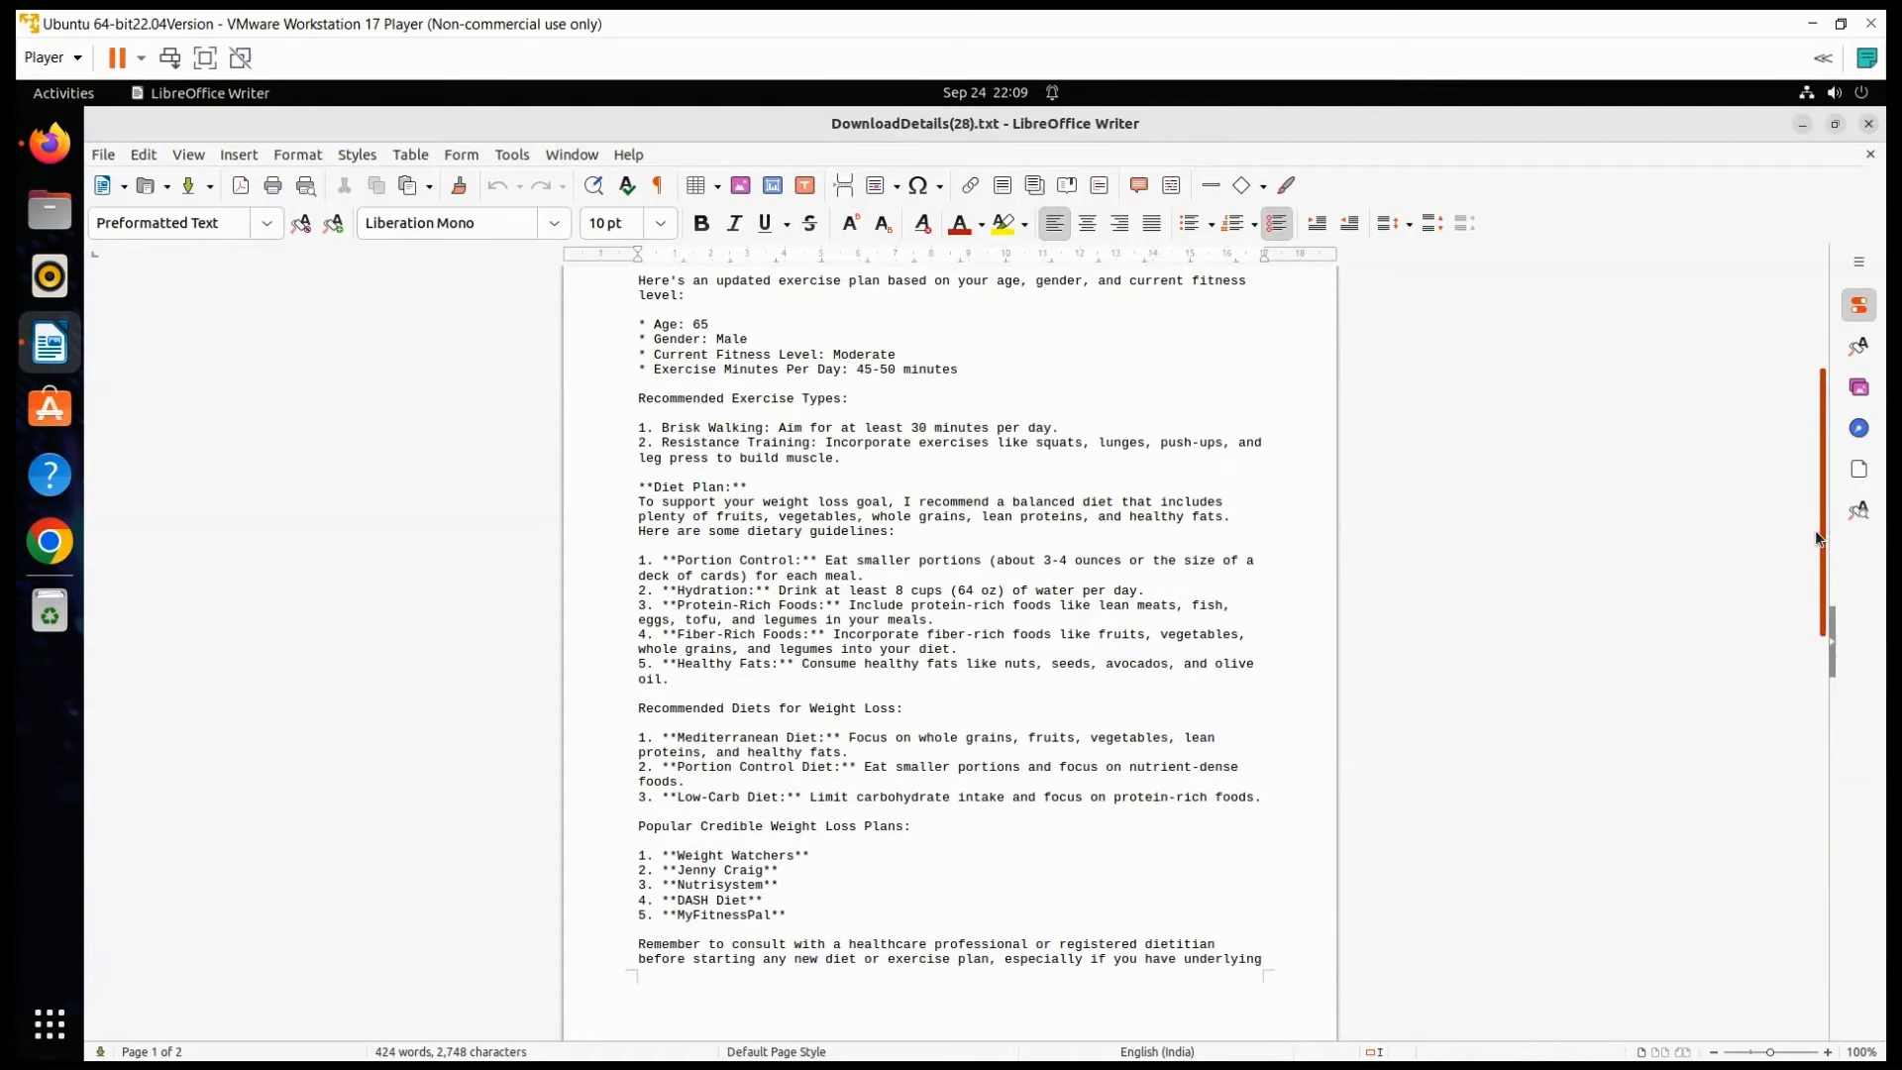
pyautogui.scroll(-3)
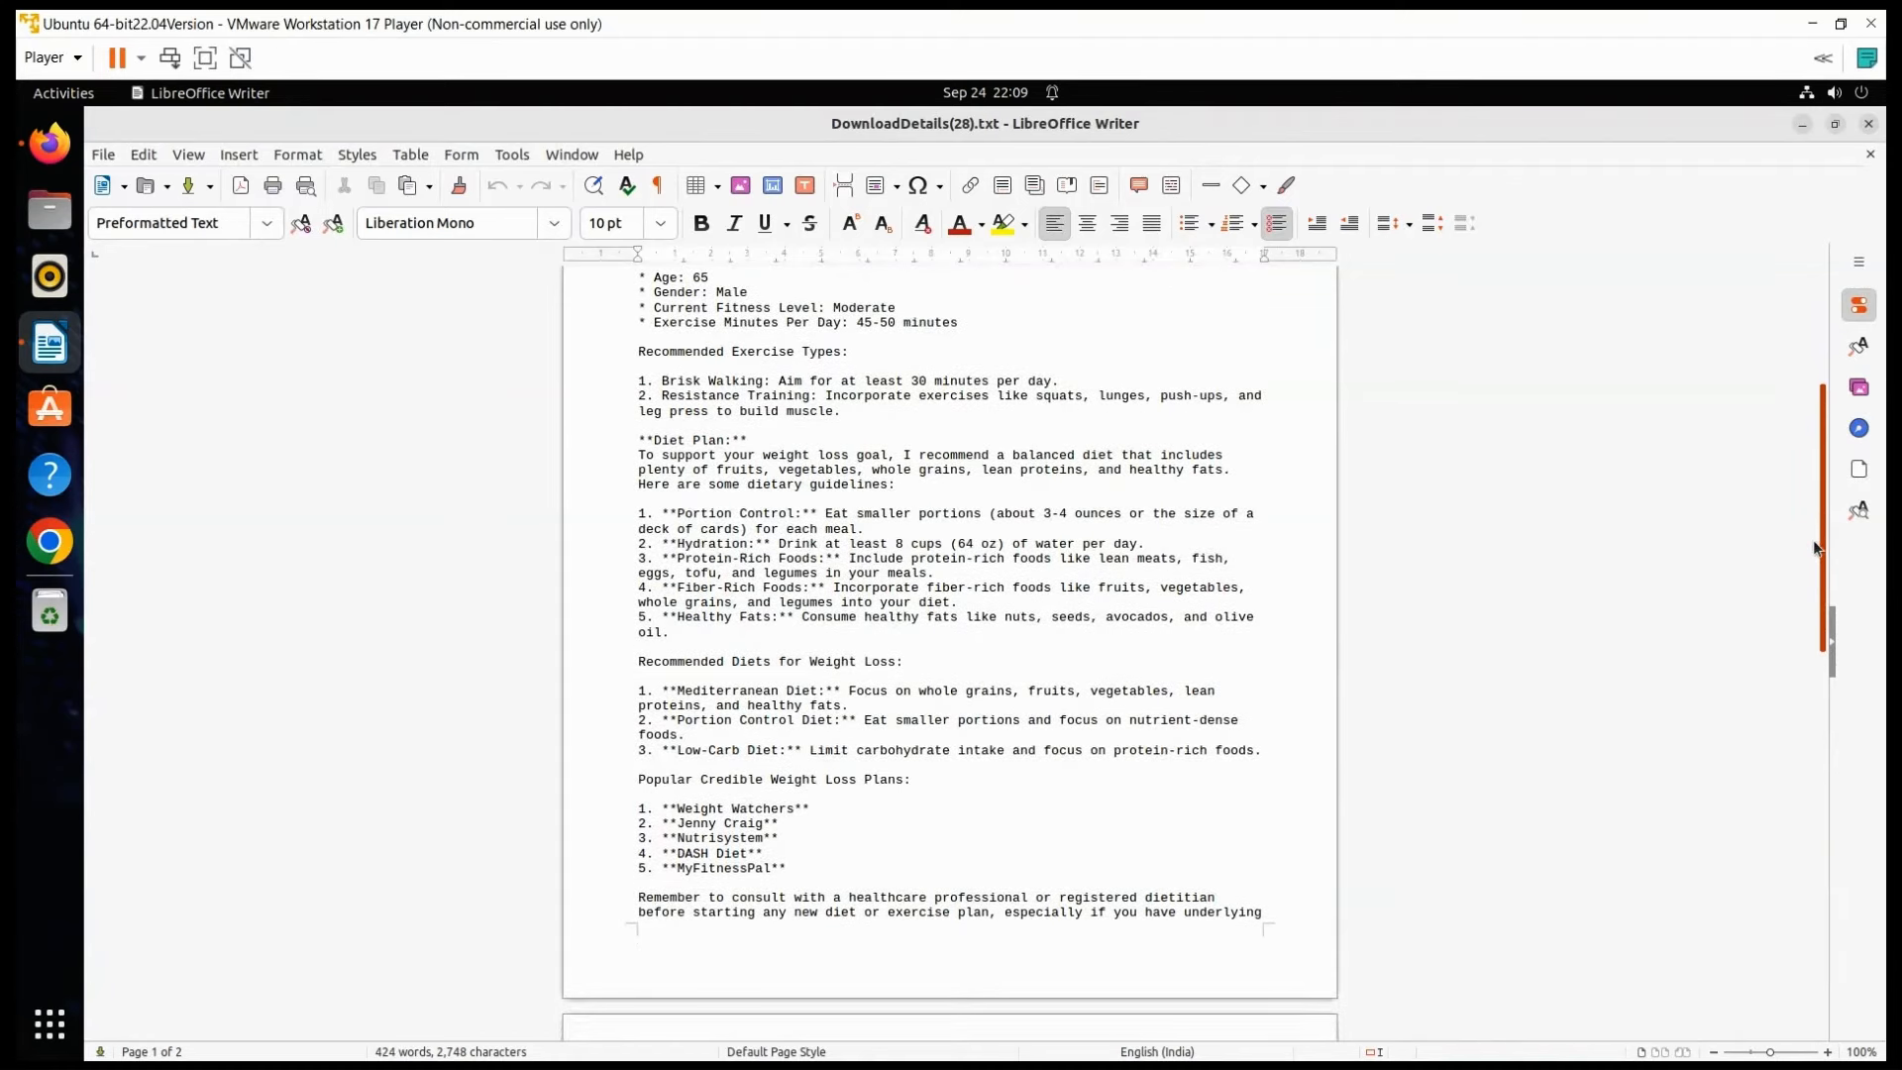
pyautogui.scroll(-3)
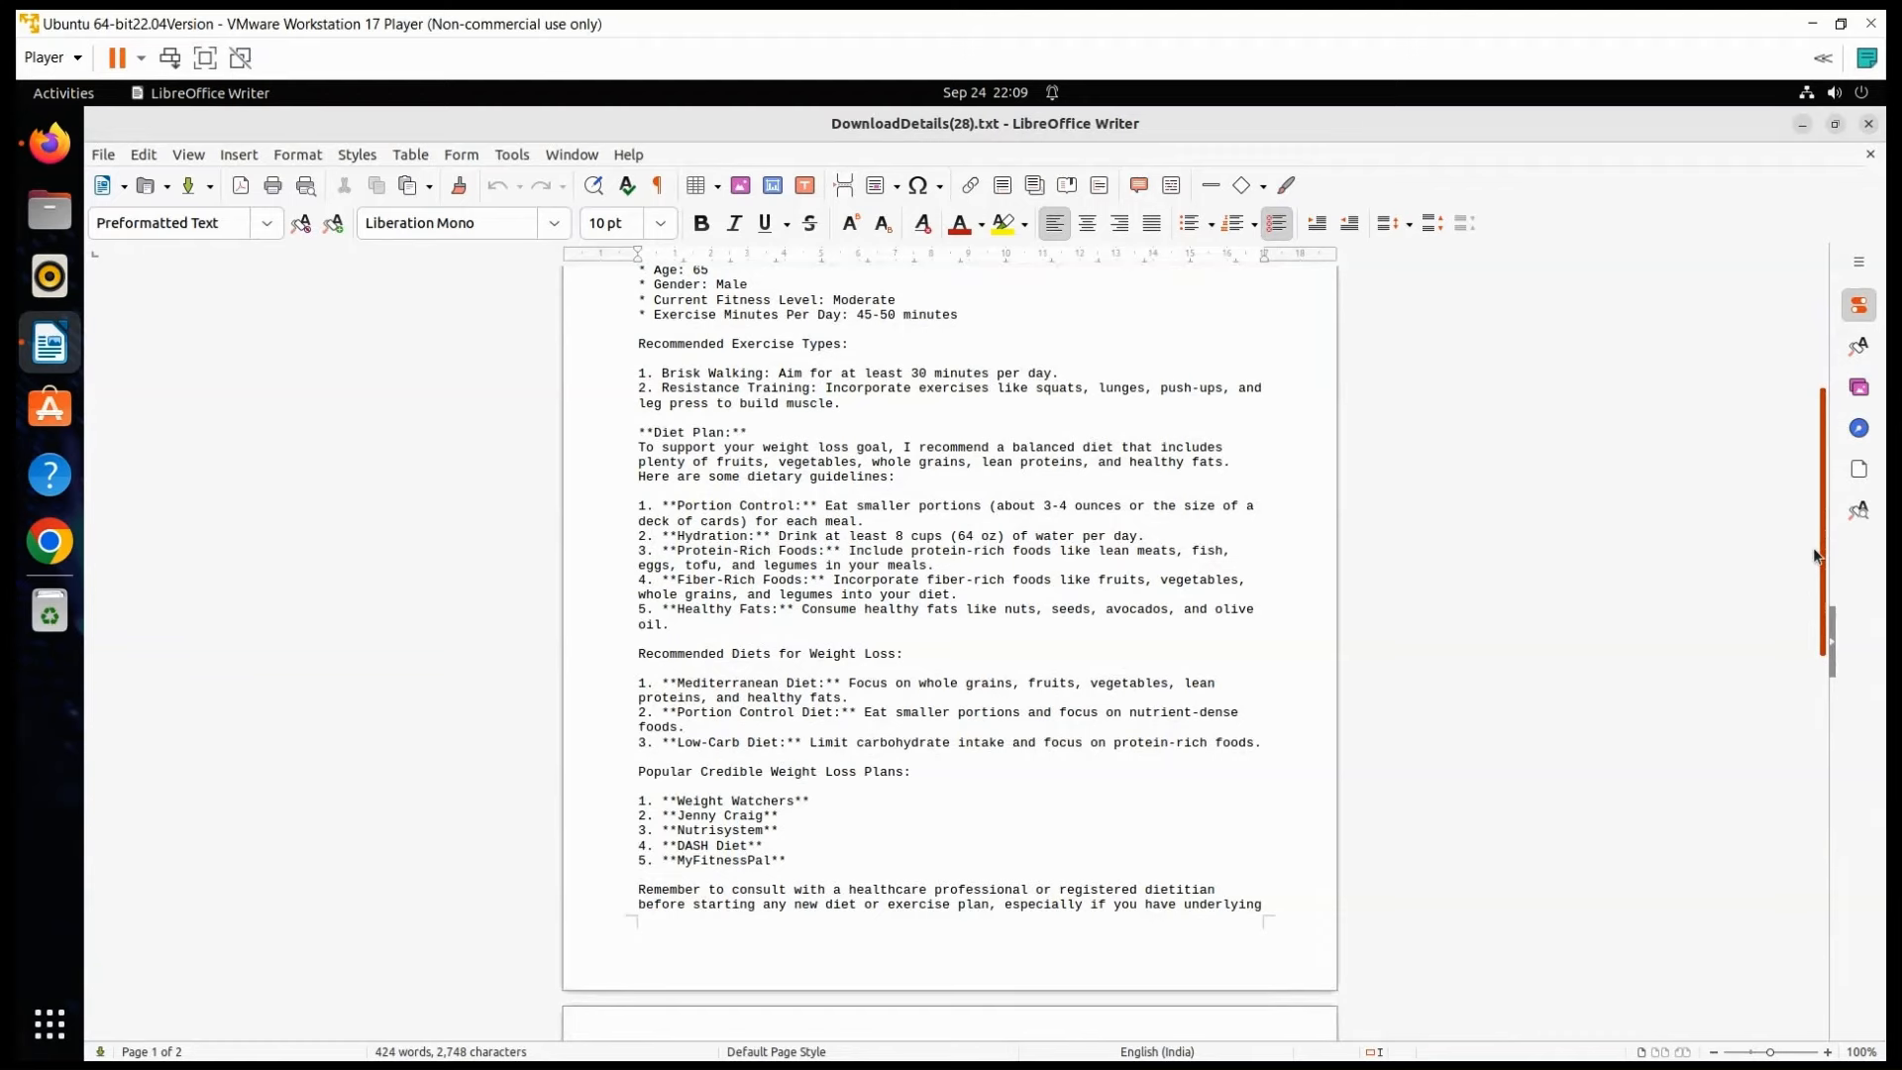
pyautogui.scroll(-3)
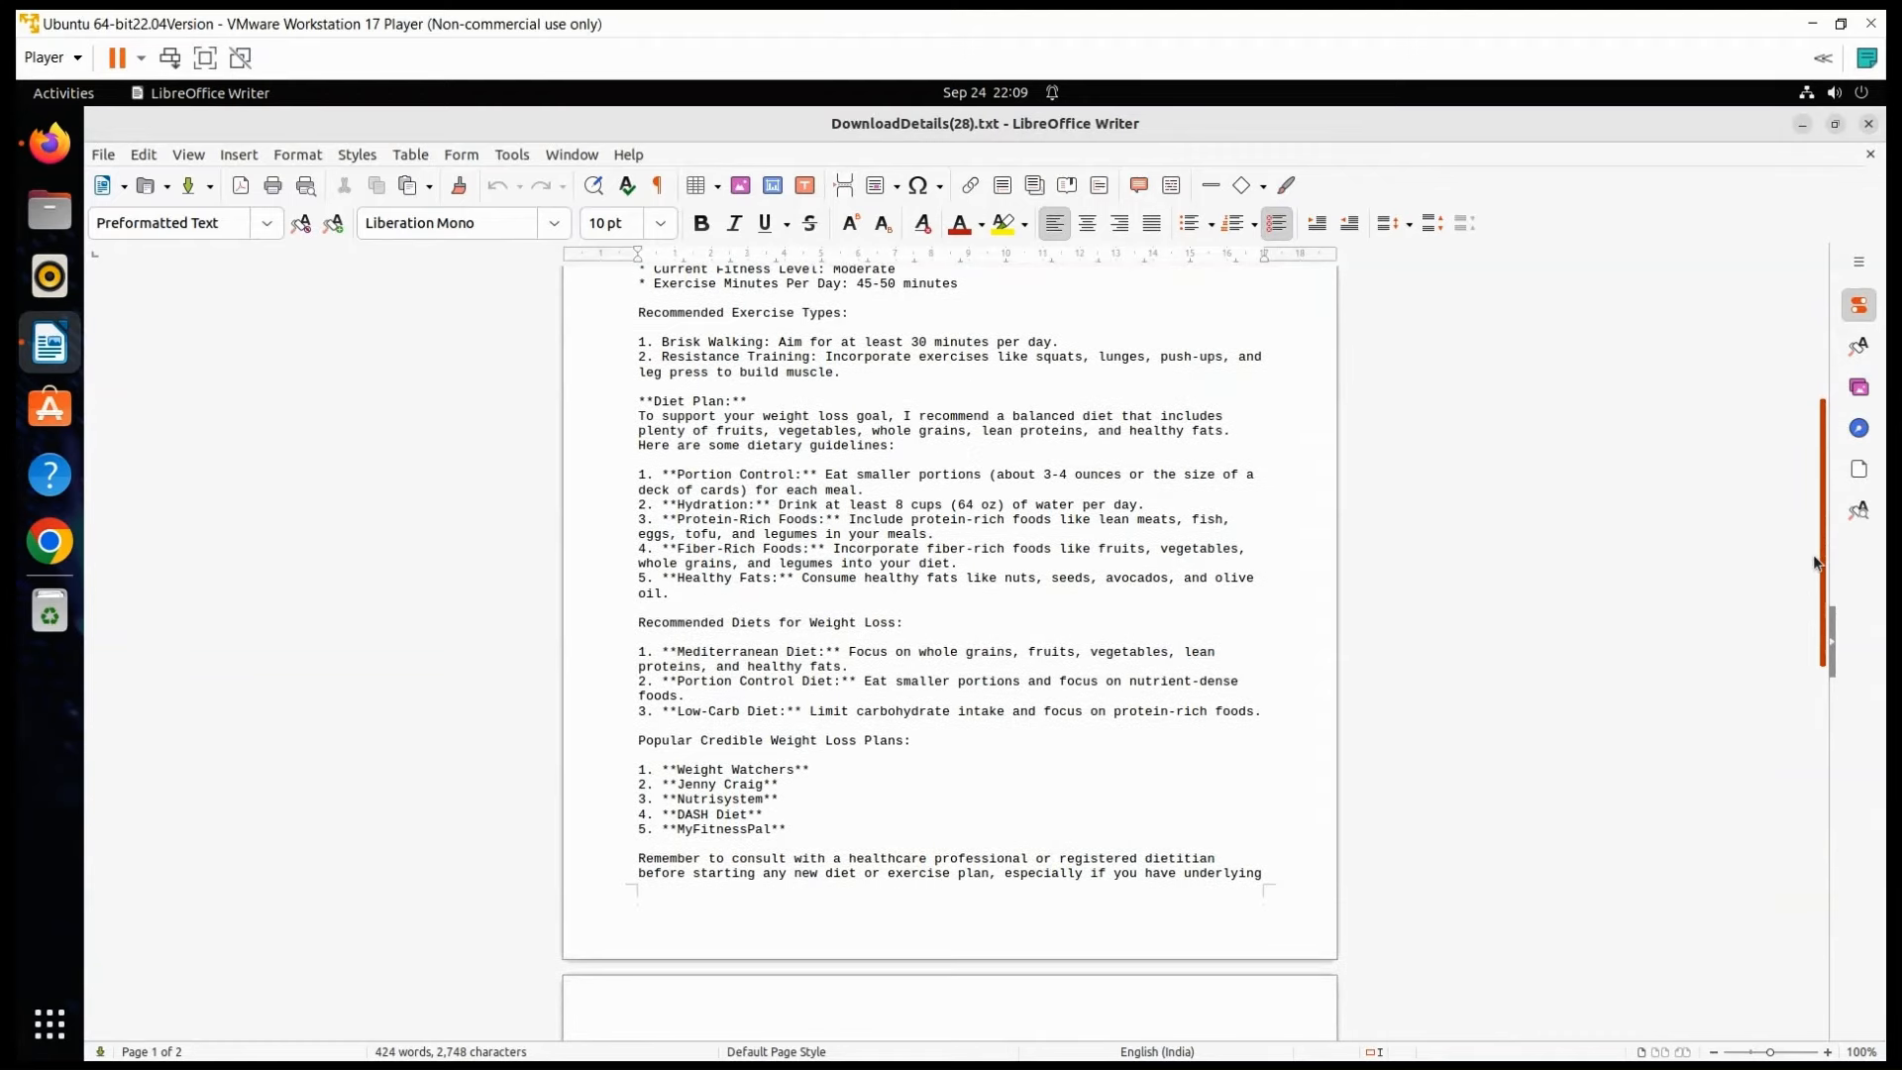
pyautogui.scroll(-3)
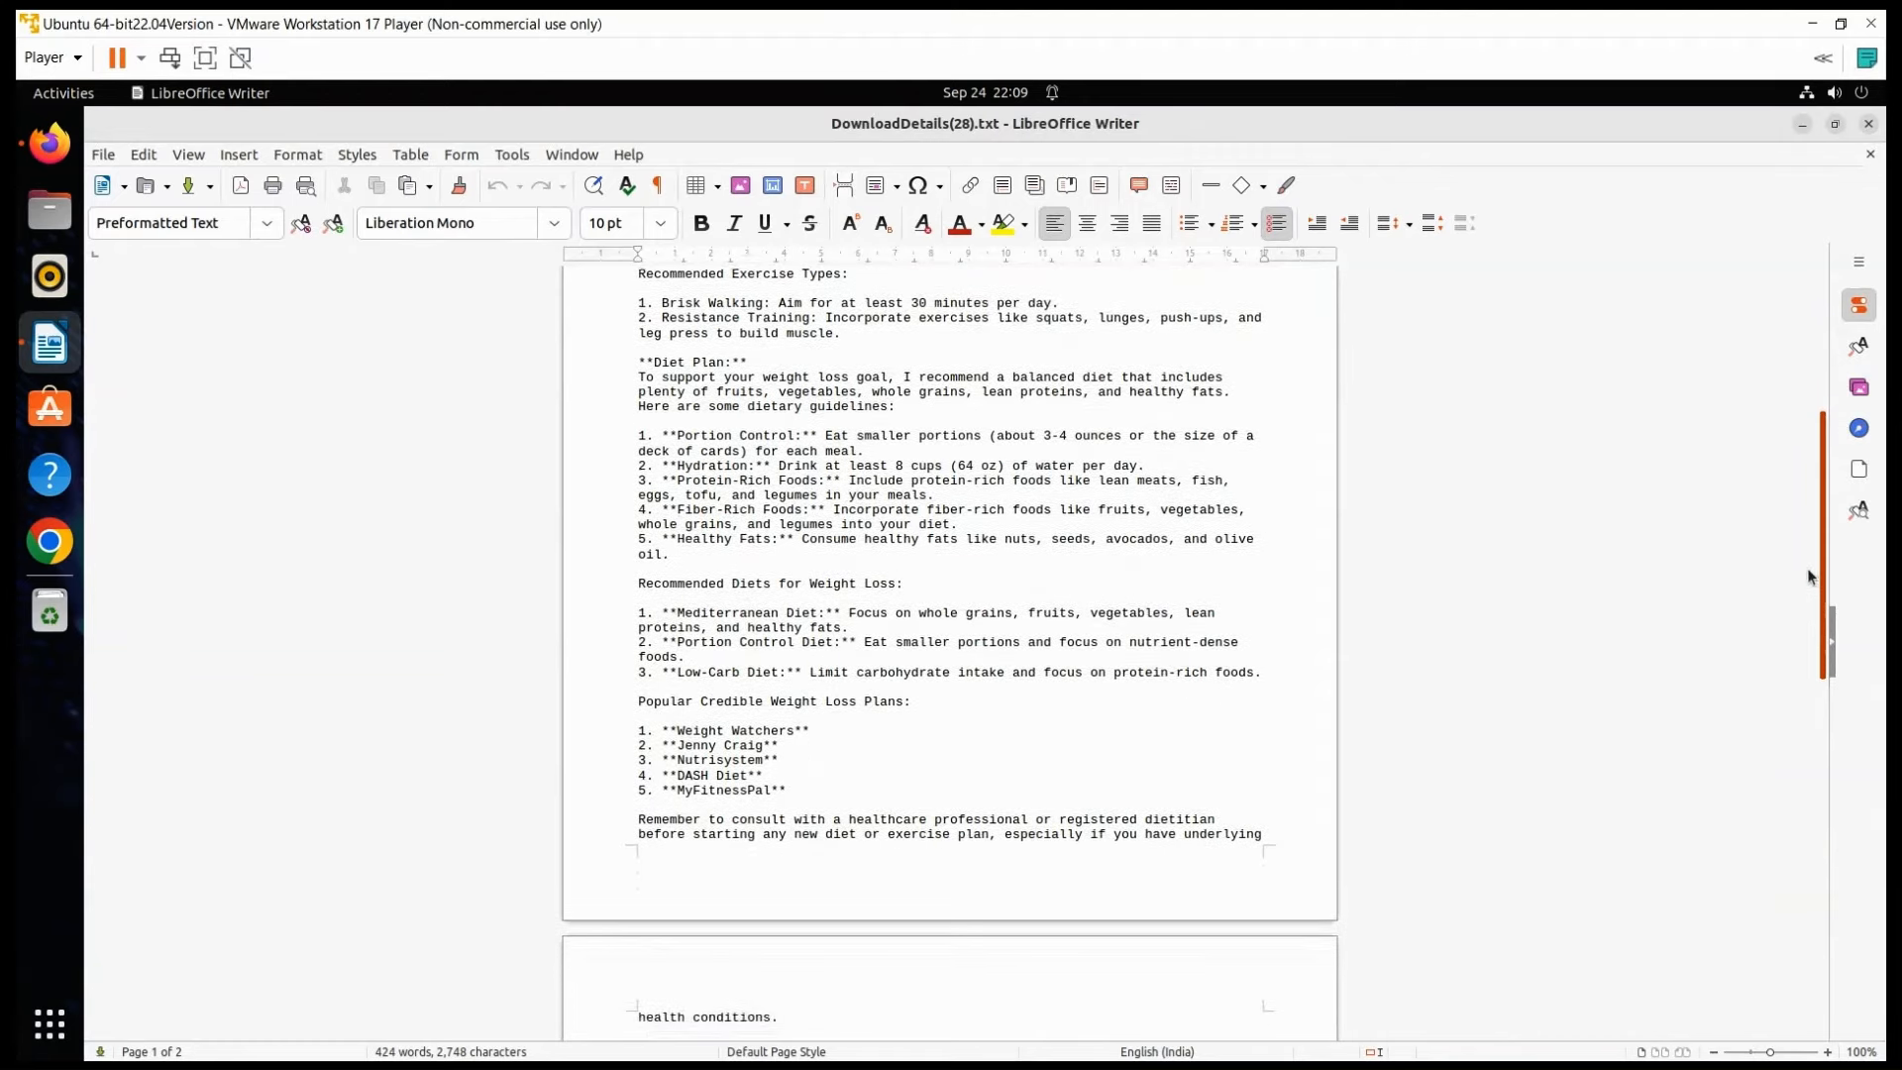
pyautogui.scroll(-3)
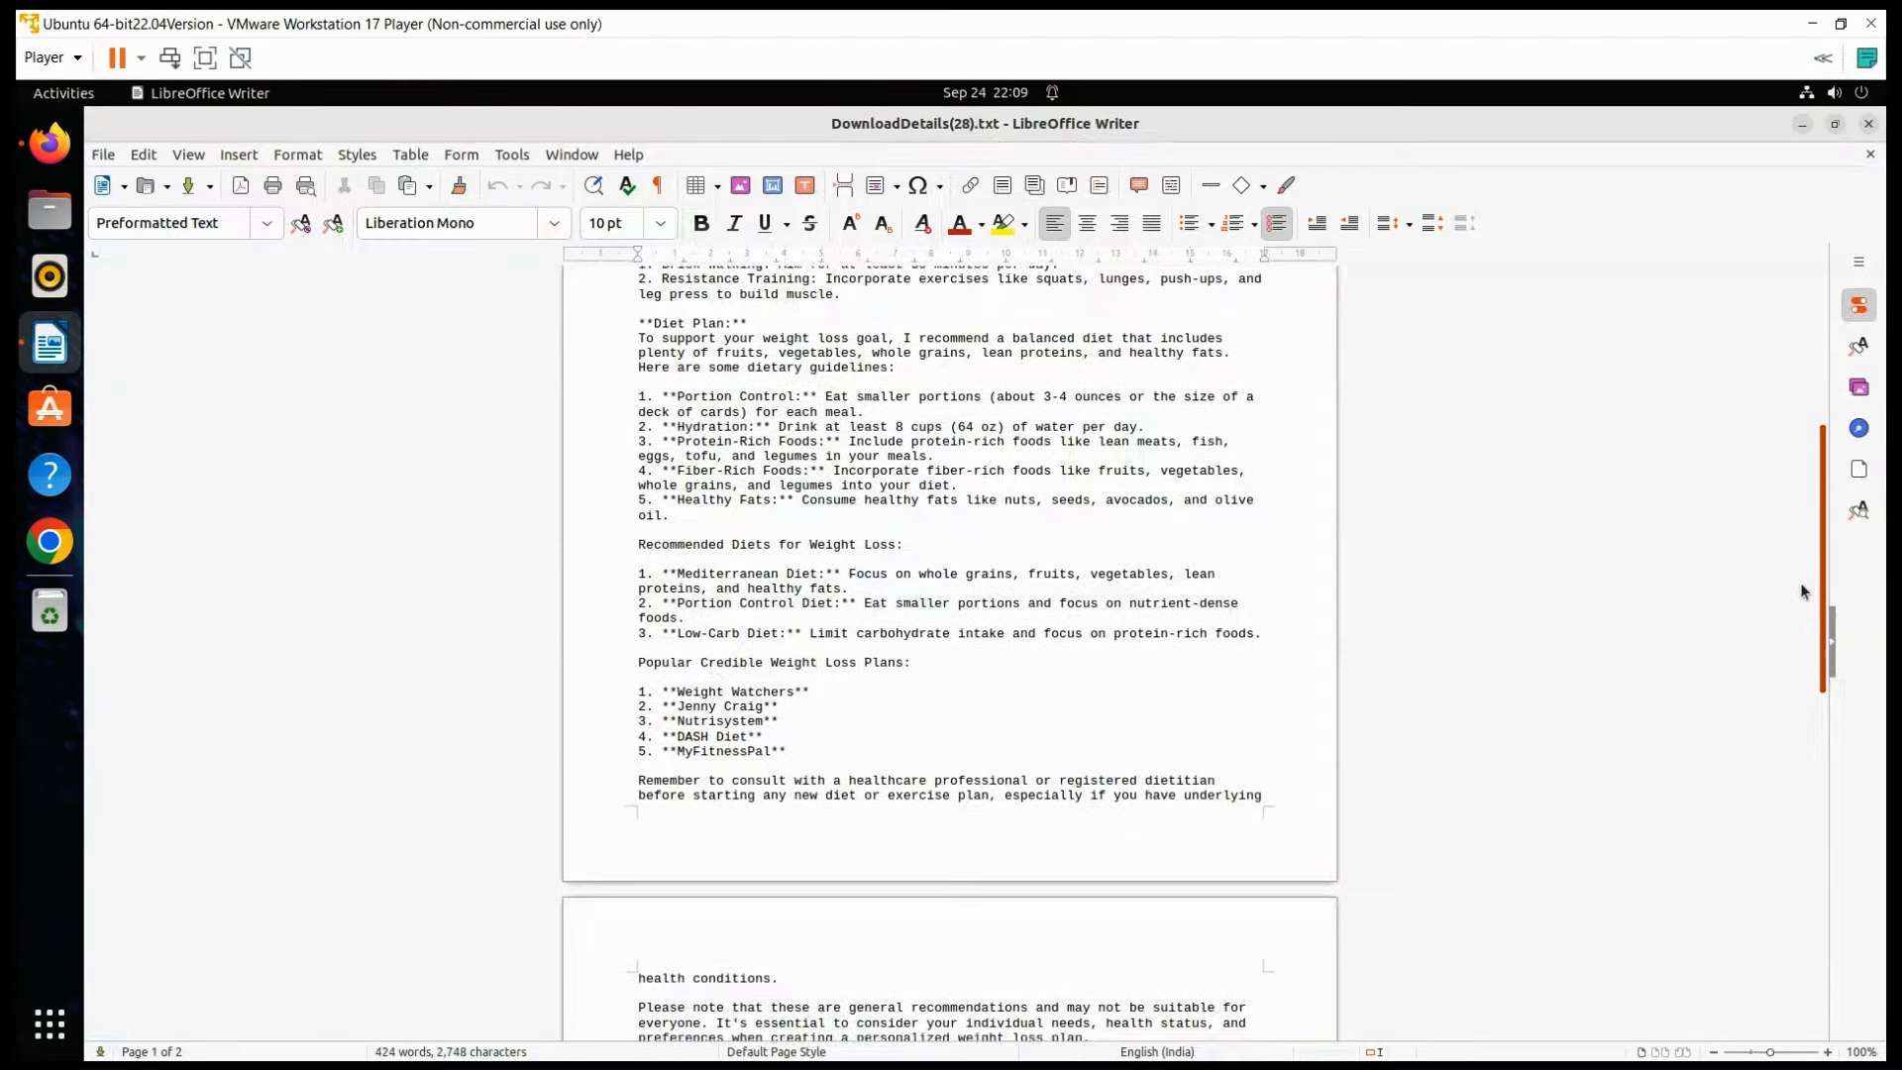
pyautogui.scroll(-3)
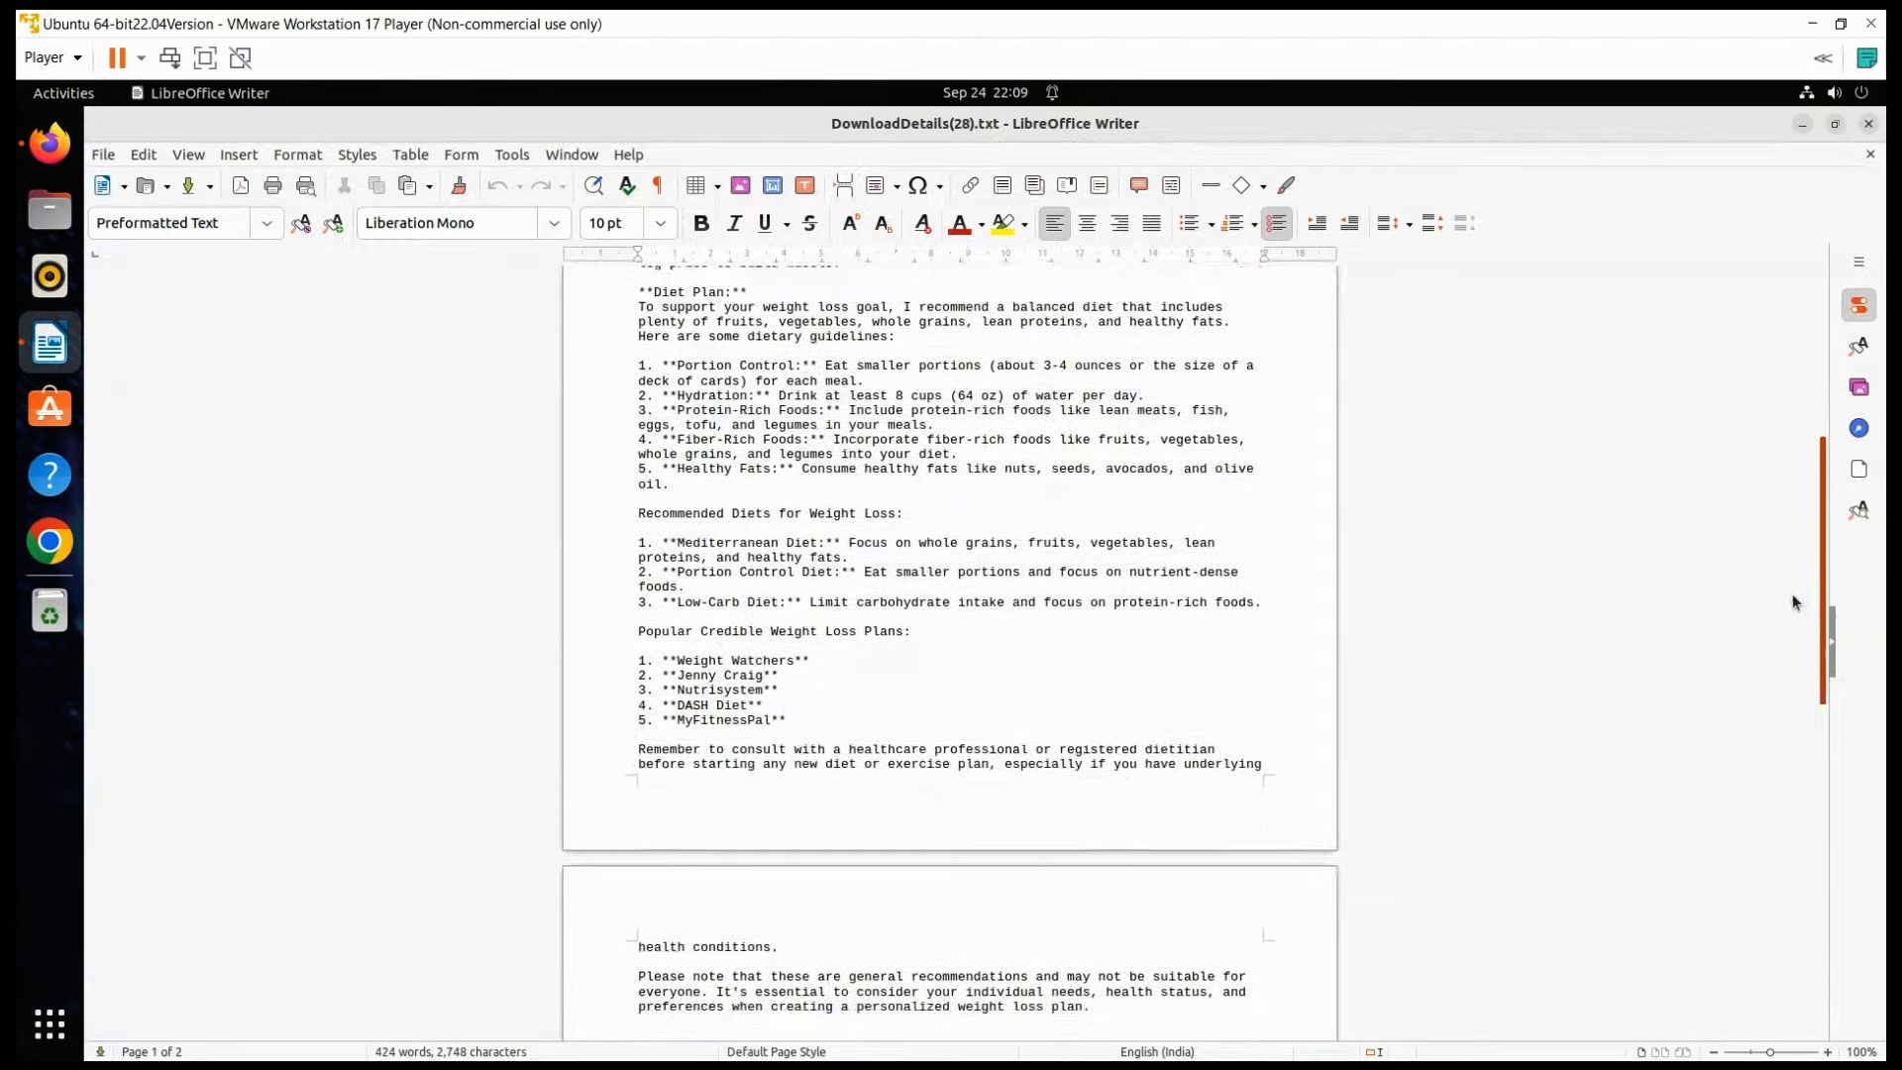
pyautogui.scroll(-3)
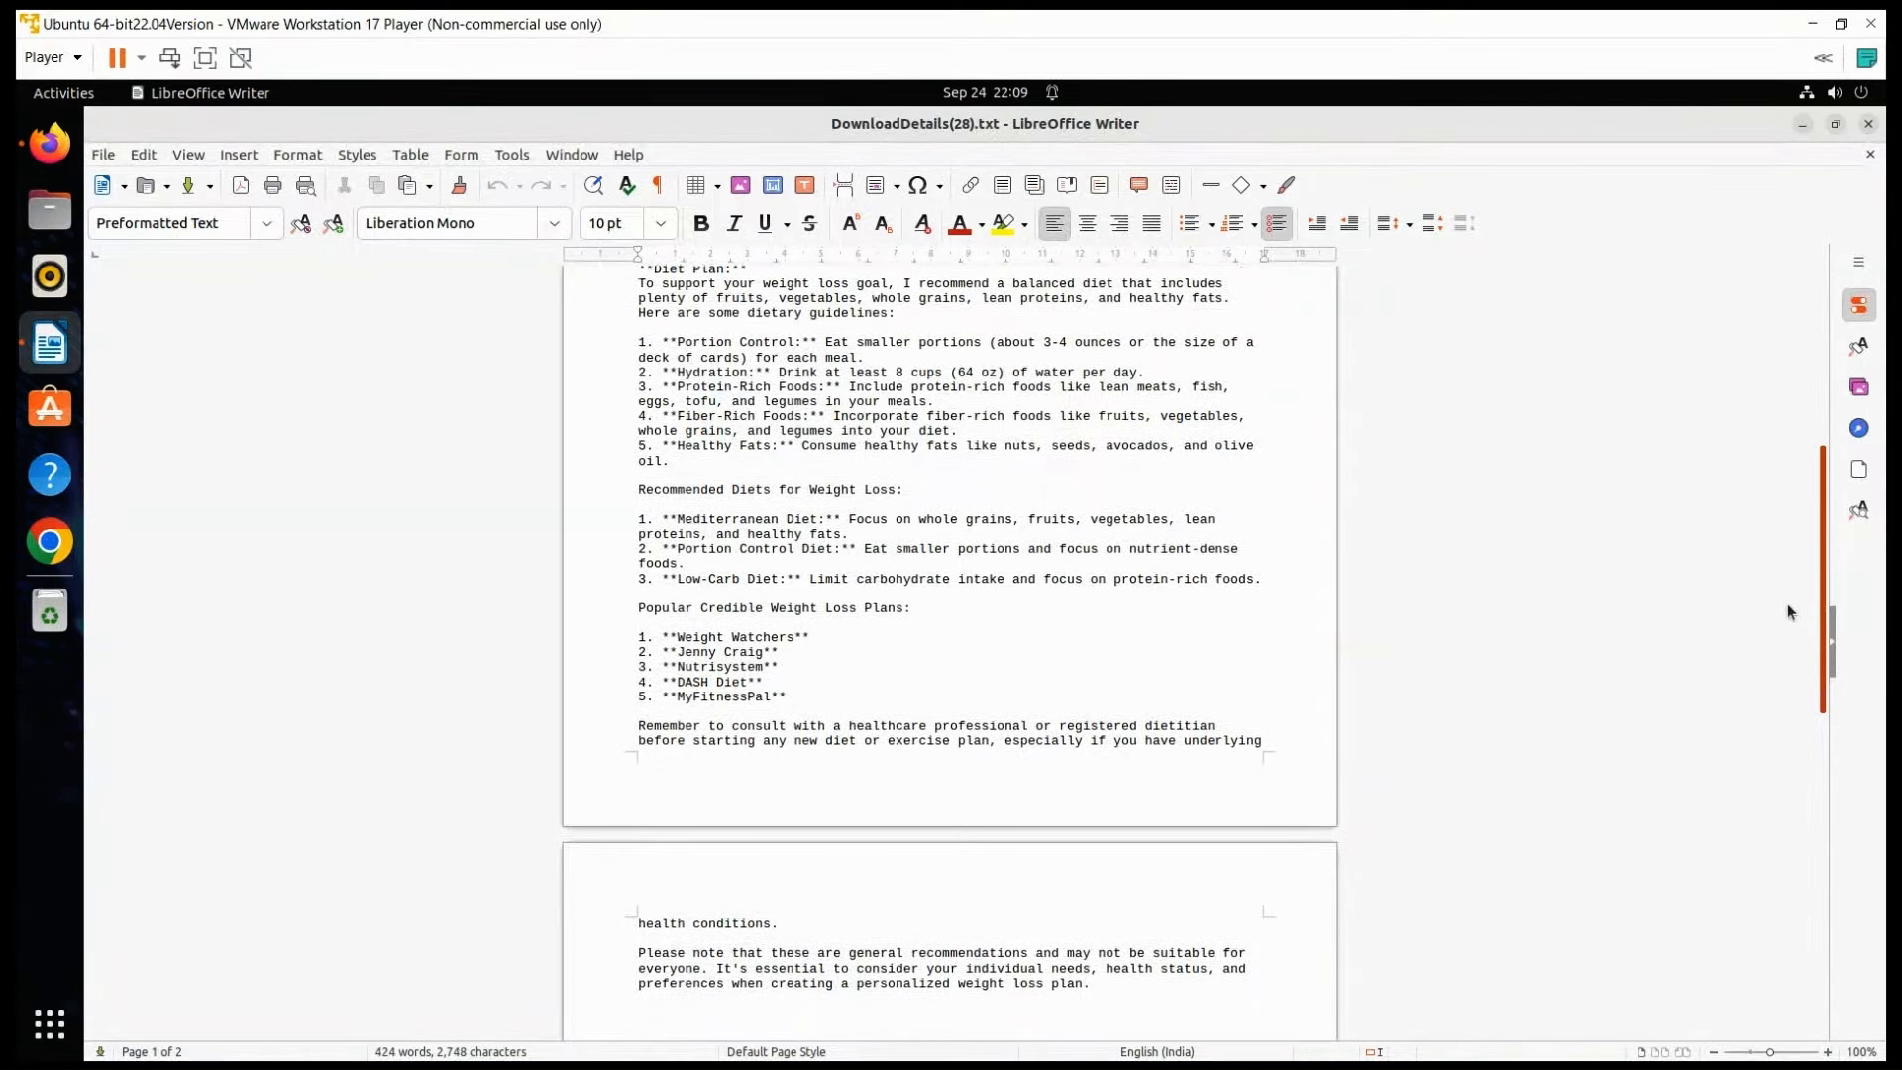
pyautogui.scroll(-3)
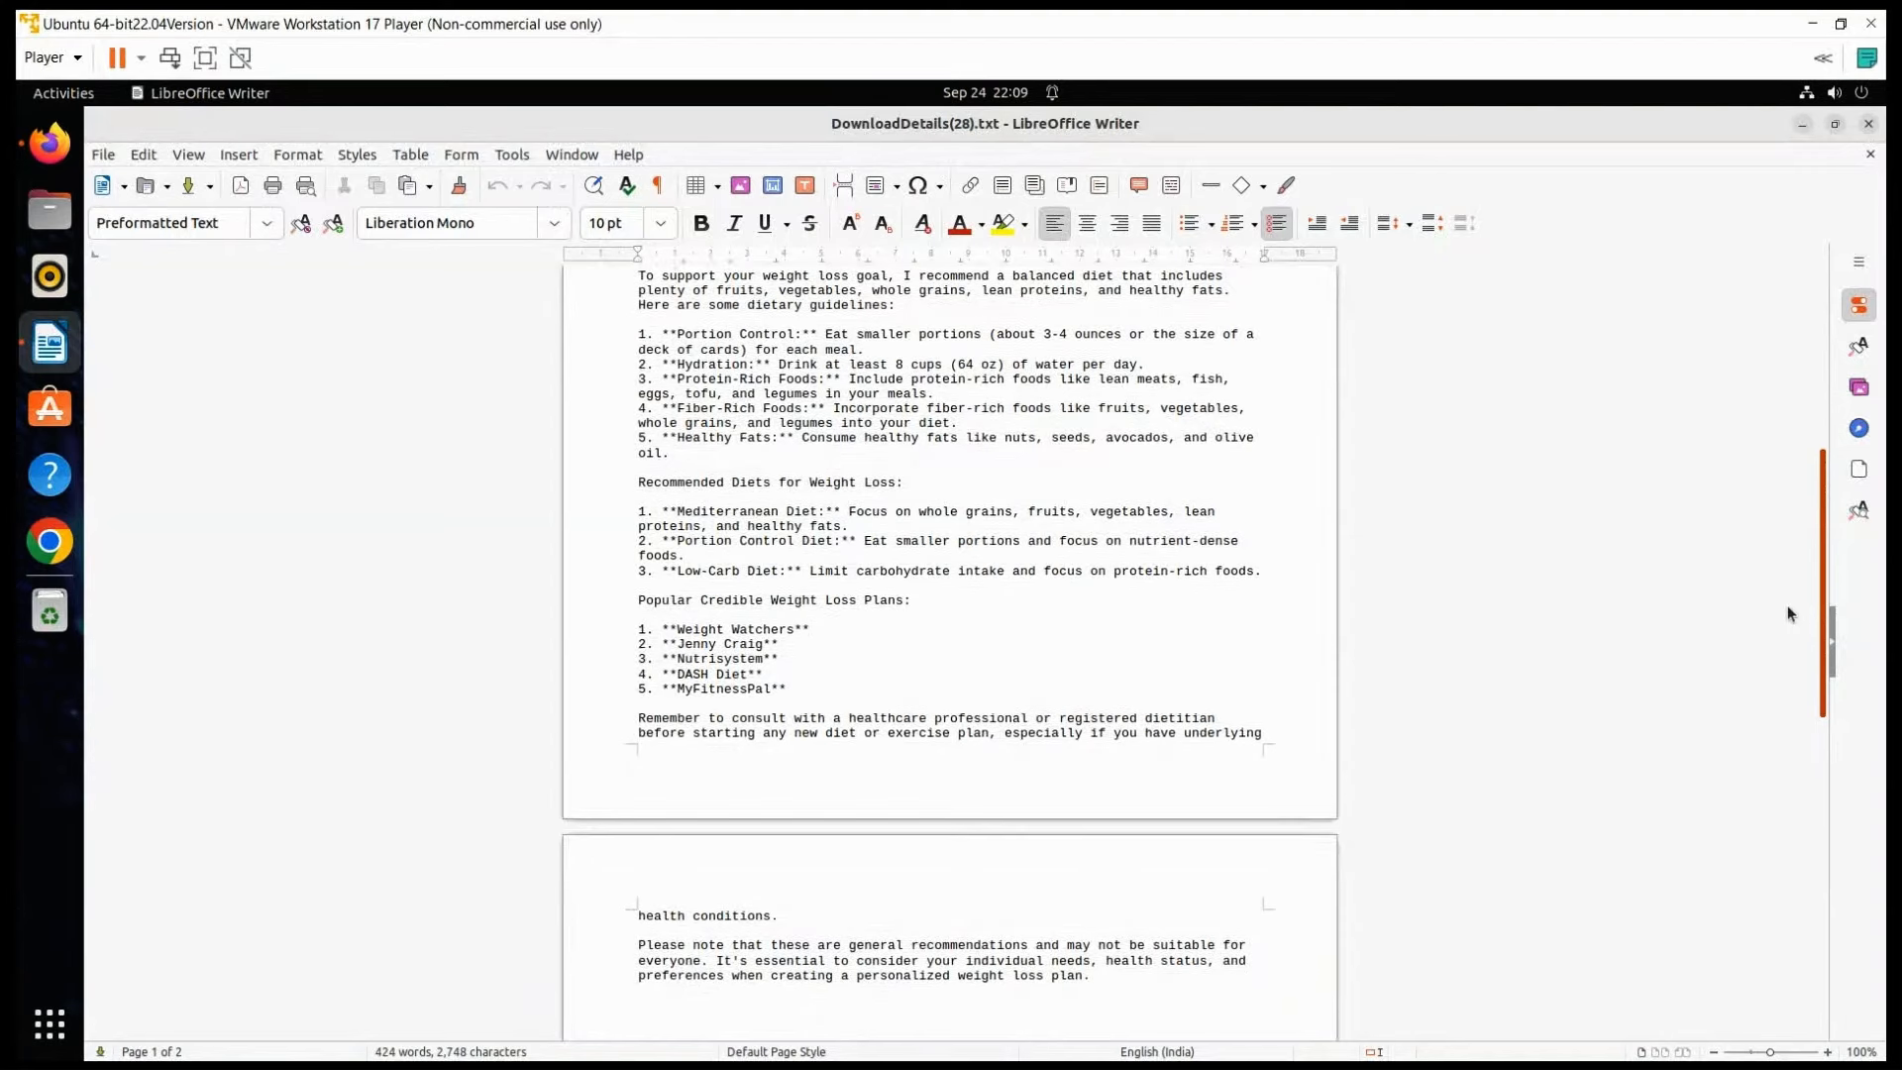